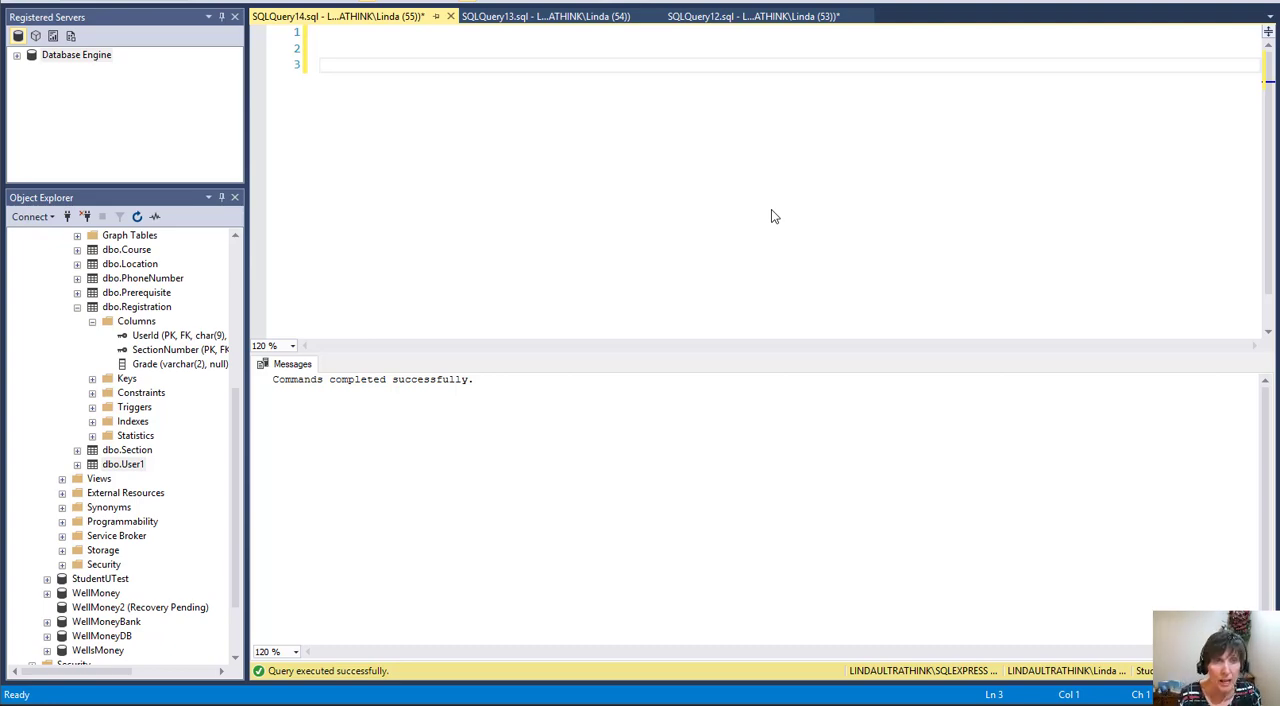
pyautogui.click(348, 64)
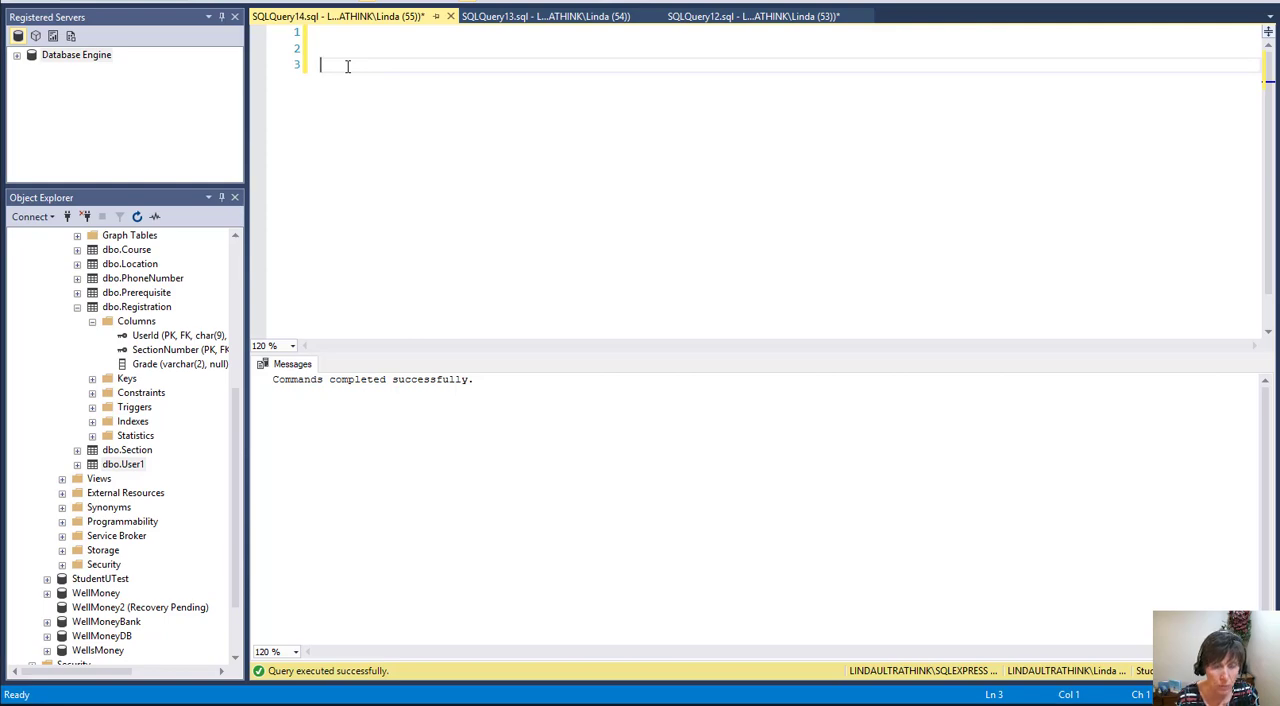
pyautogui.write('WHILE')
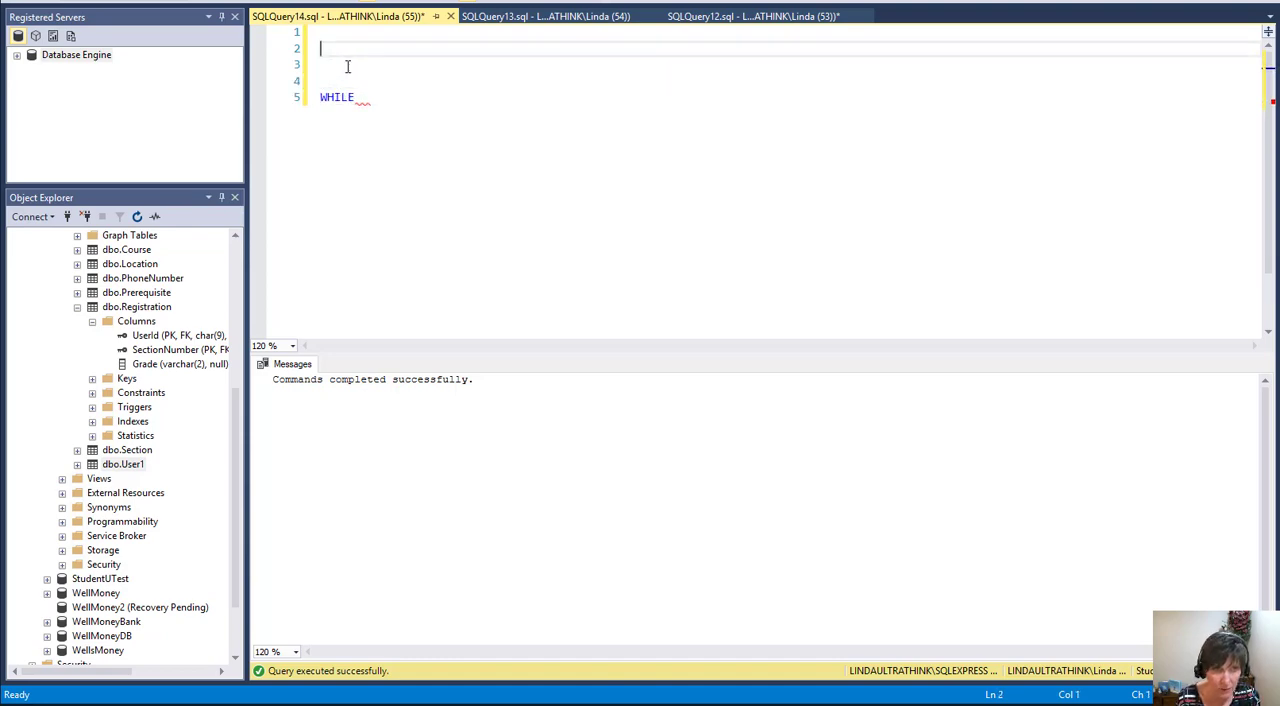
pyautogui.write('DE')
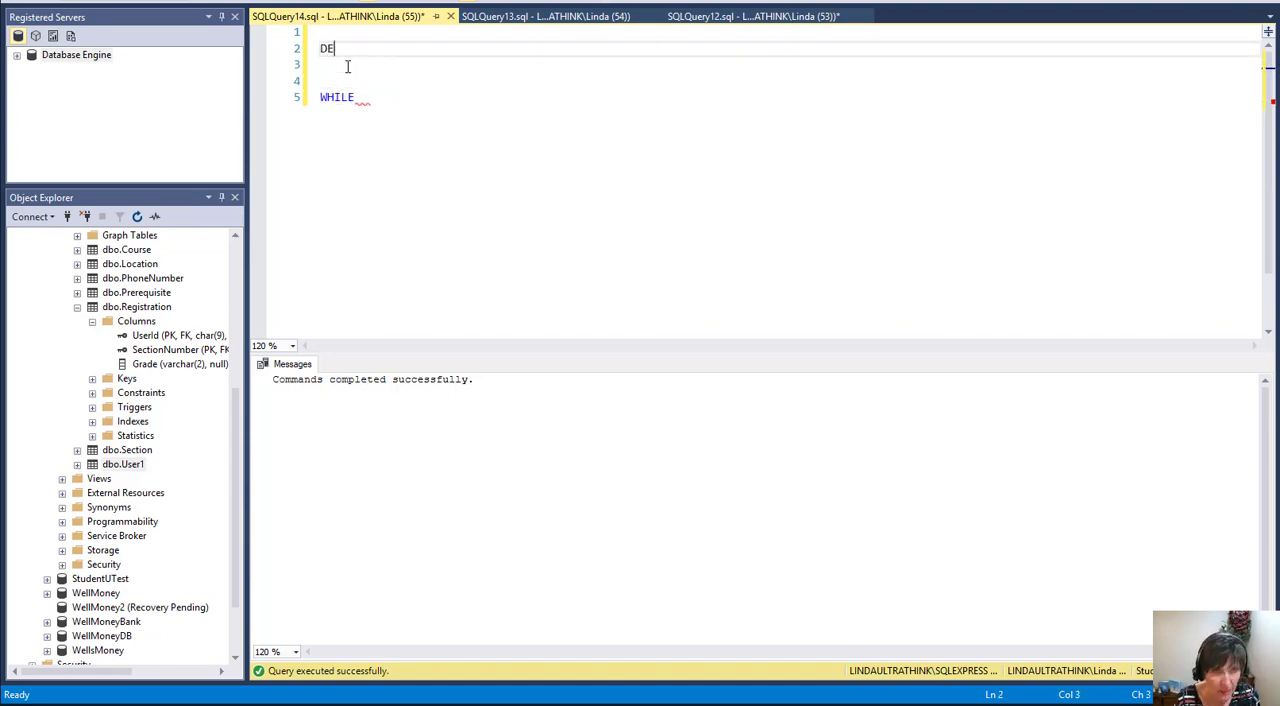
pyautogui.write('CLARE')
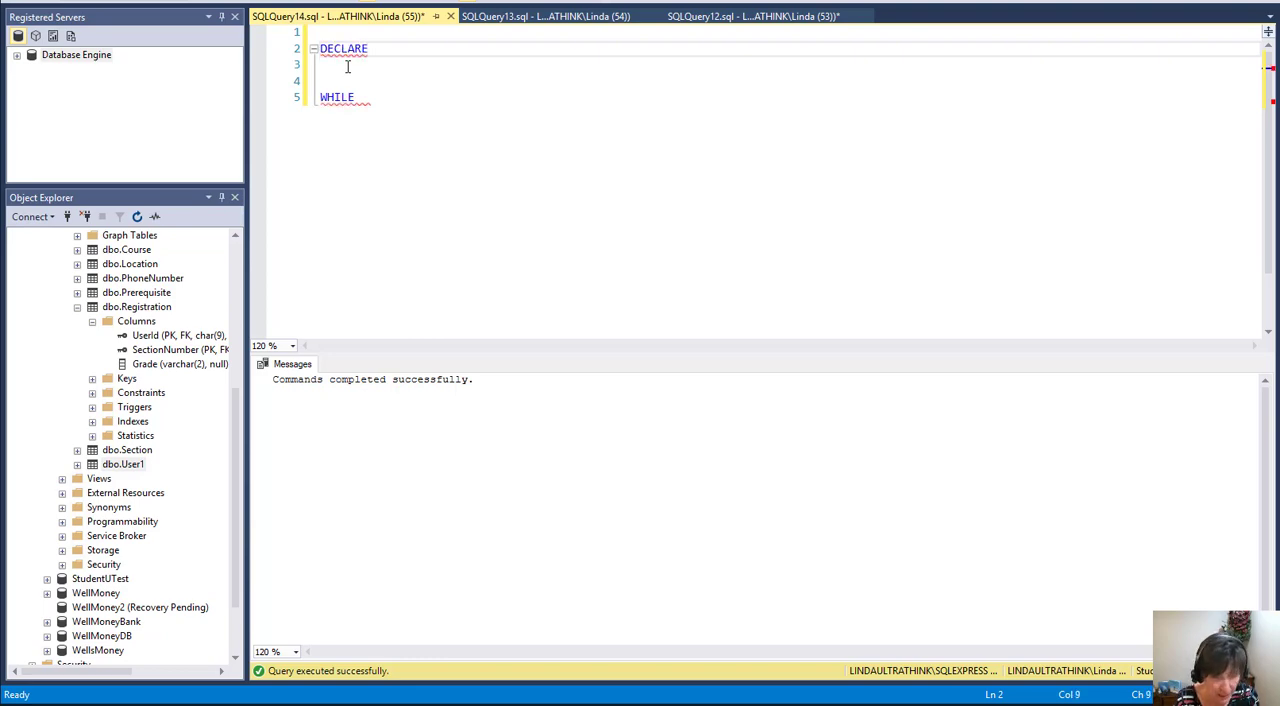
pyautogui.write('@Coun')
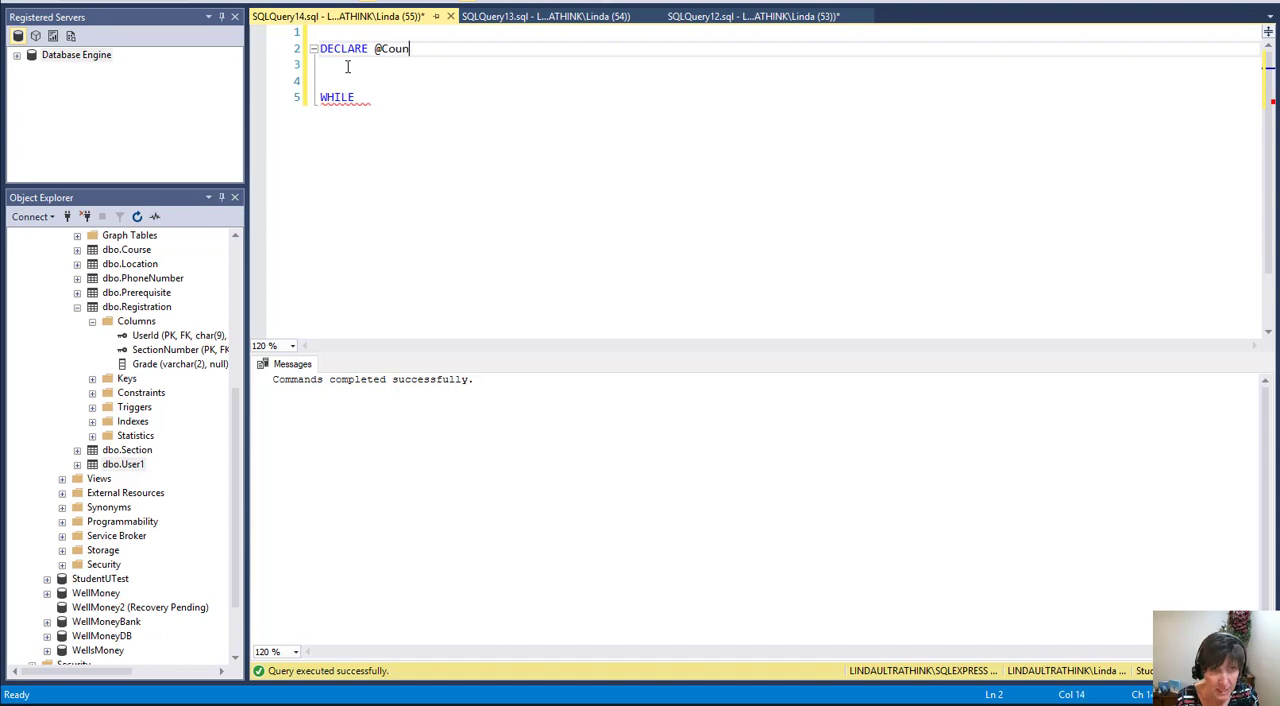
pyautogui.write('ter INT')
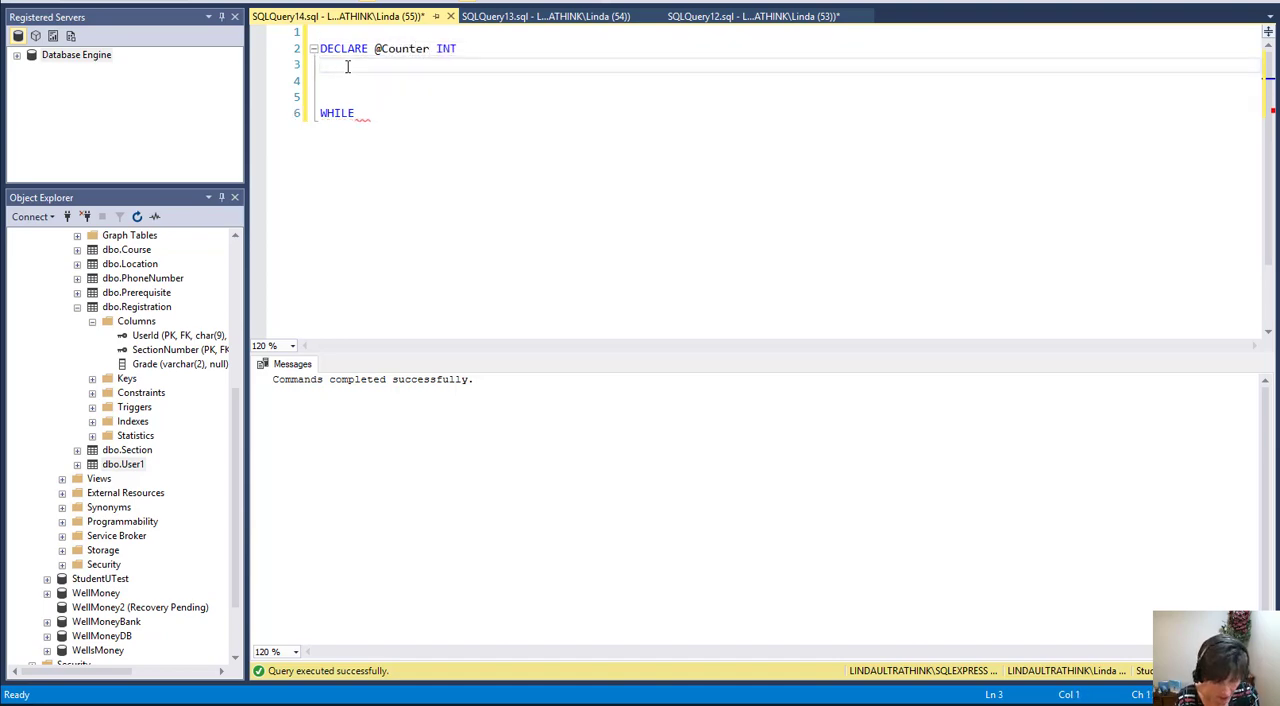
pyautogui.write('DECLARE')
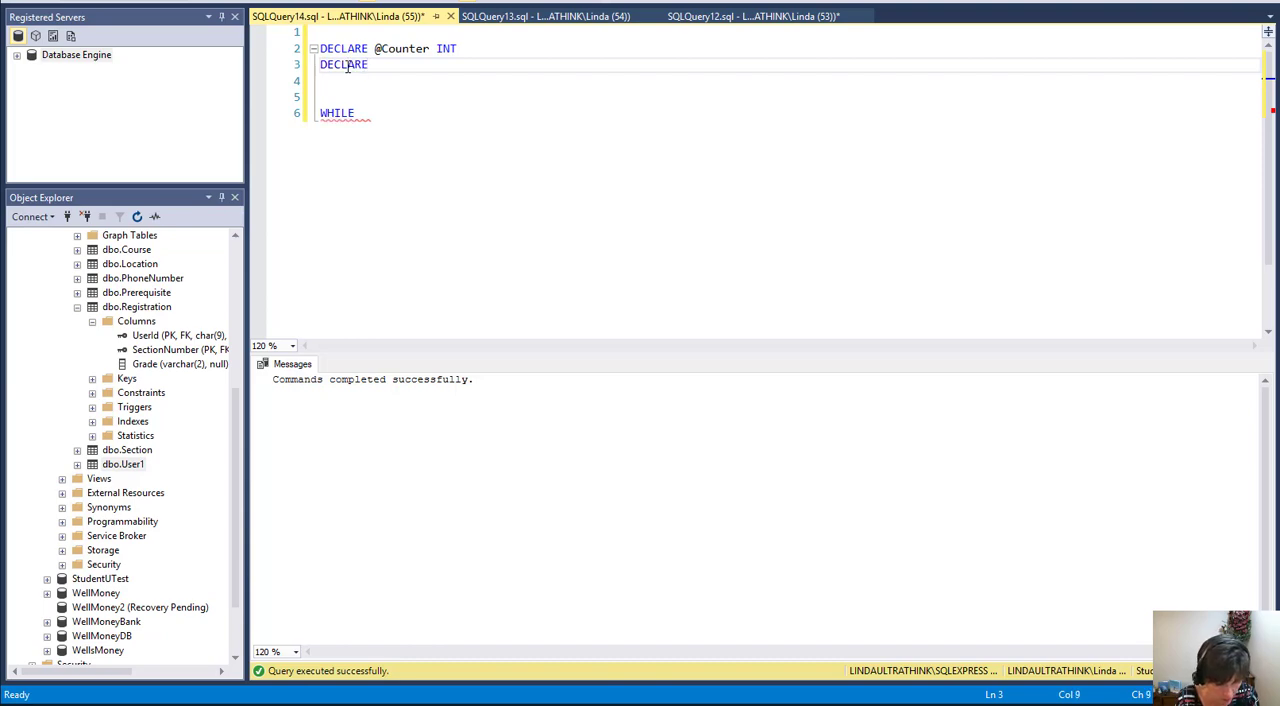
pyautogui.write('@G')
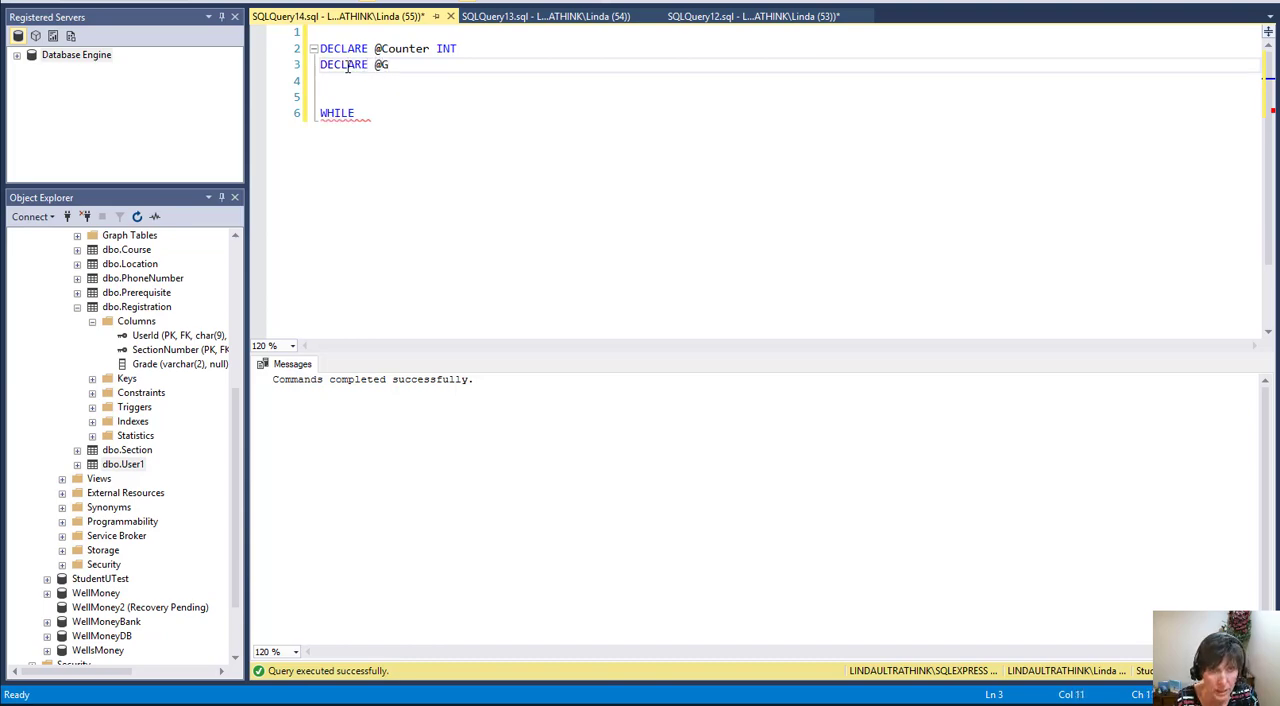
pyautogui.write('uantity')
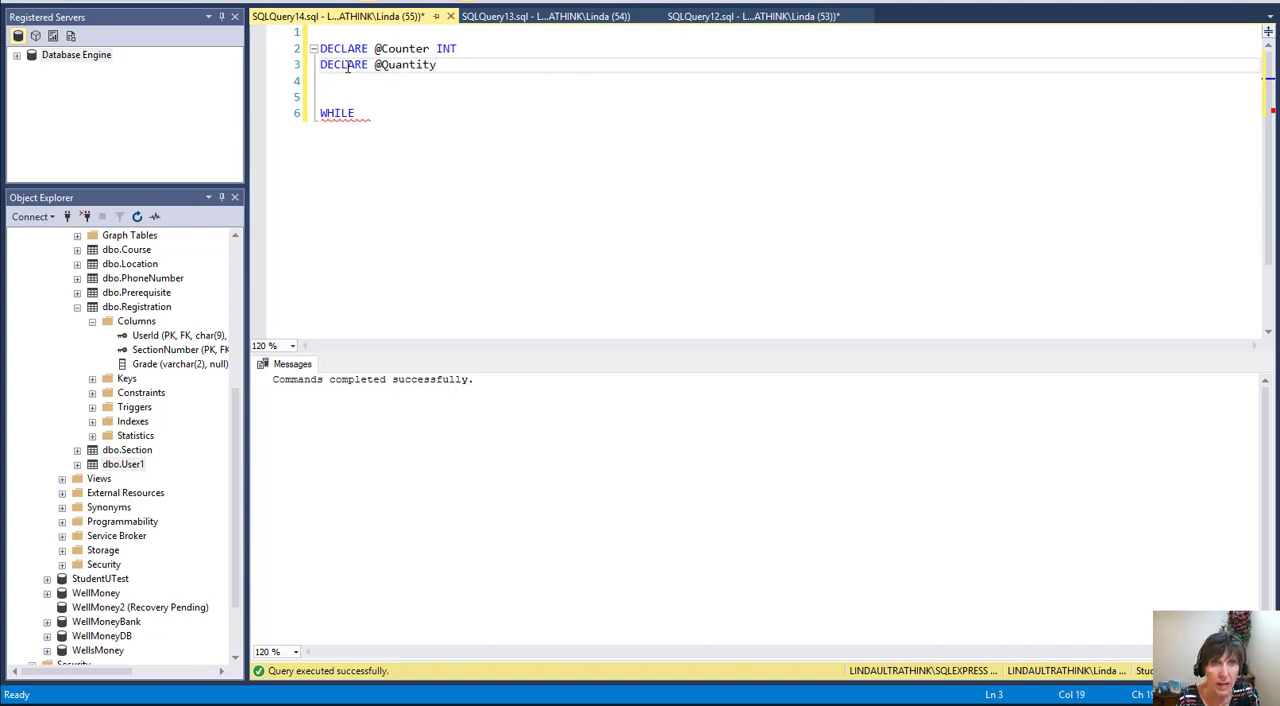
pyautogui.write('INT')
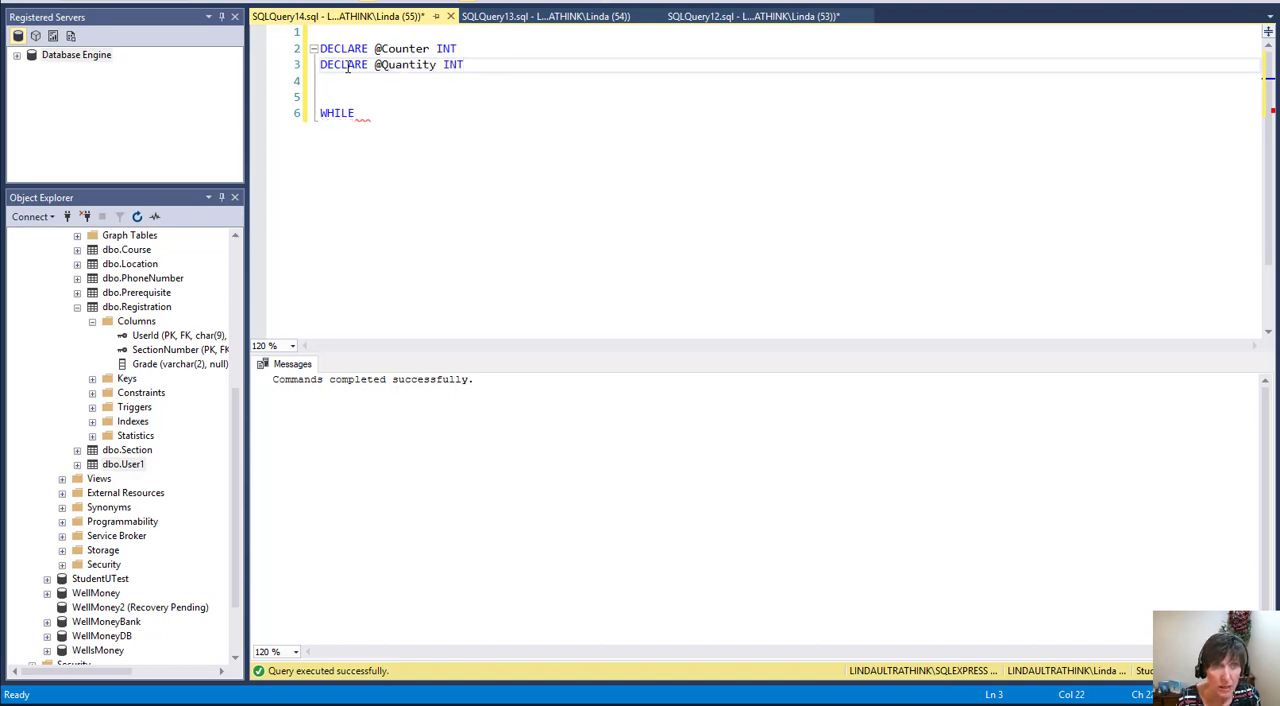
pyautogui.click(324, 98)
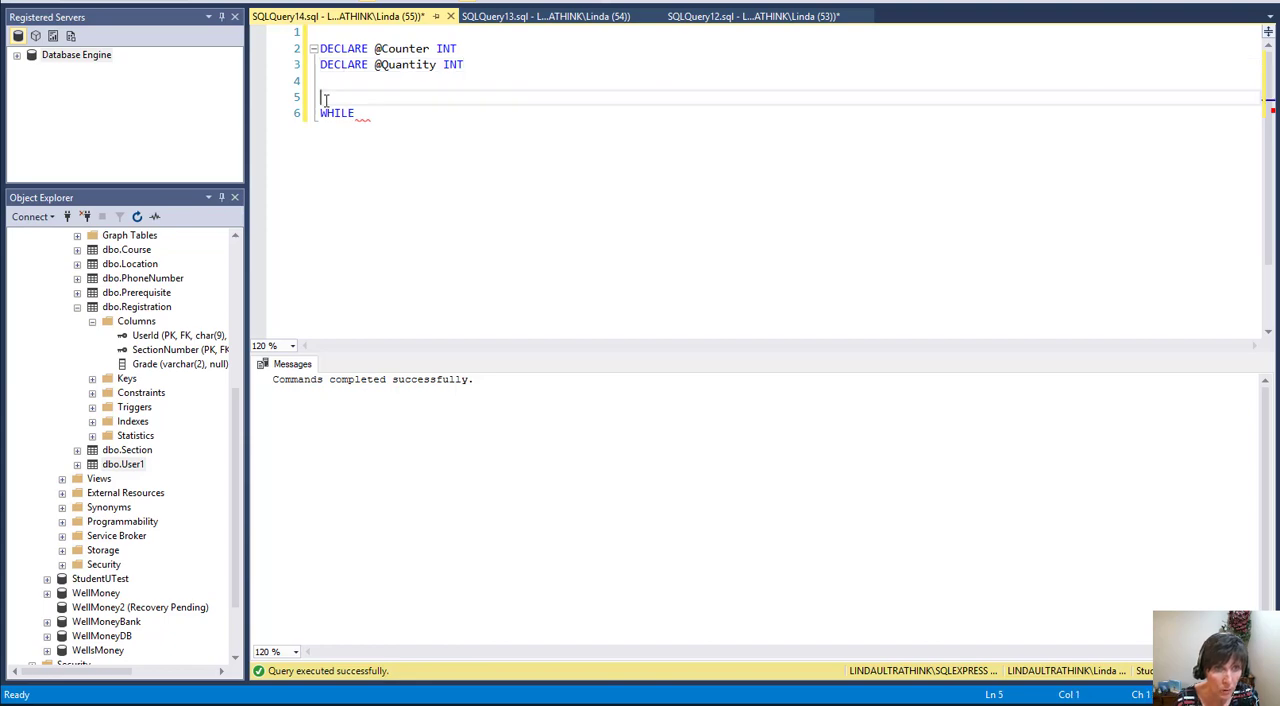
pyautogui.write('SET')
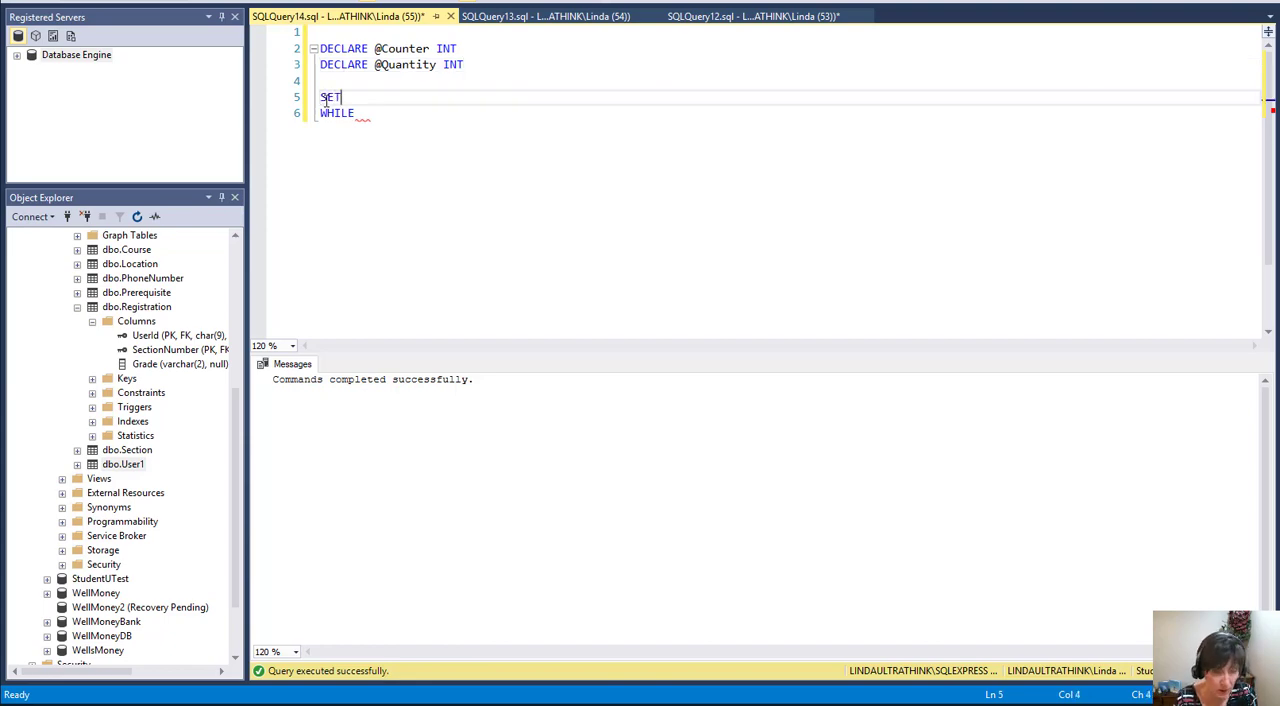
pyautogui.write('@Counter =')
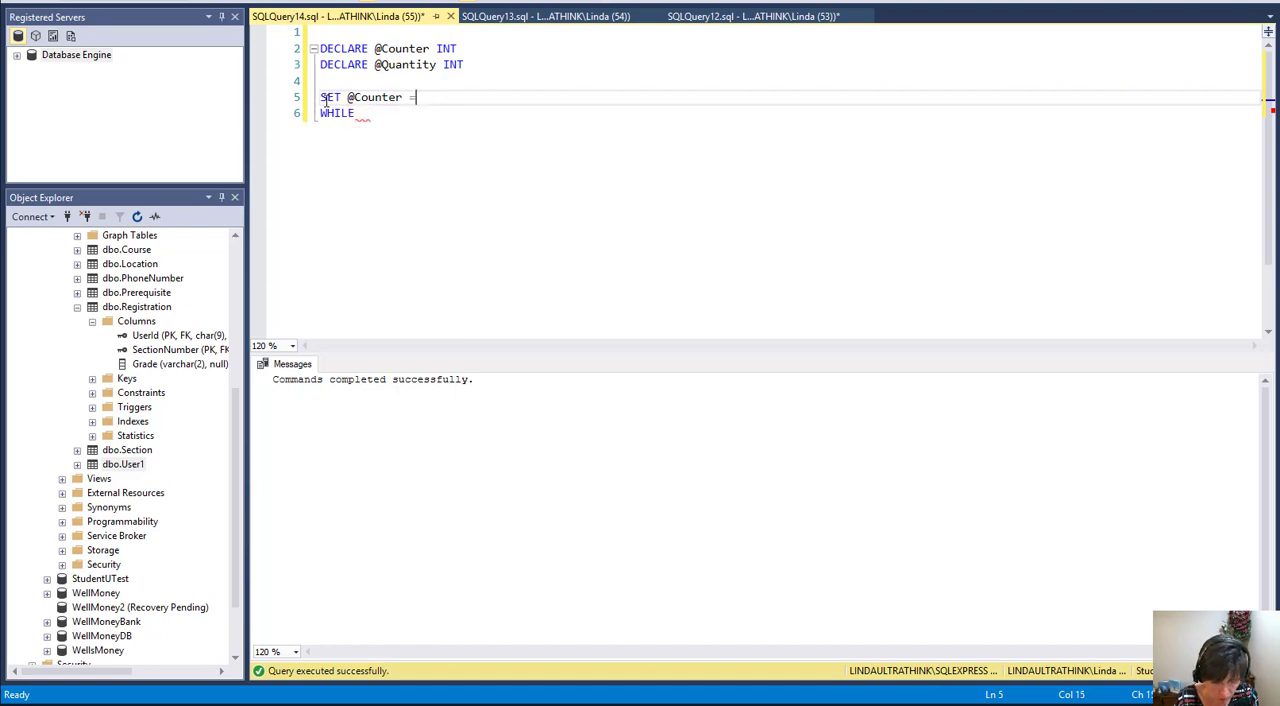
pyautogui.write('0')
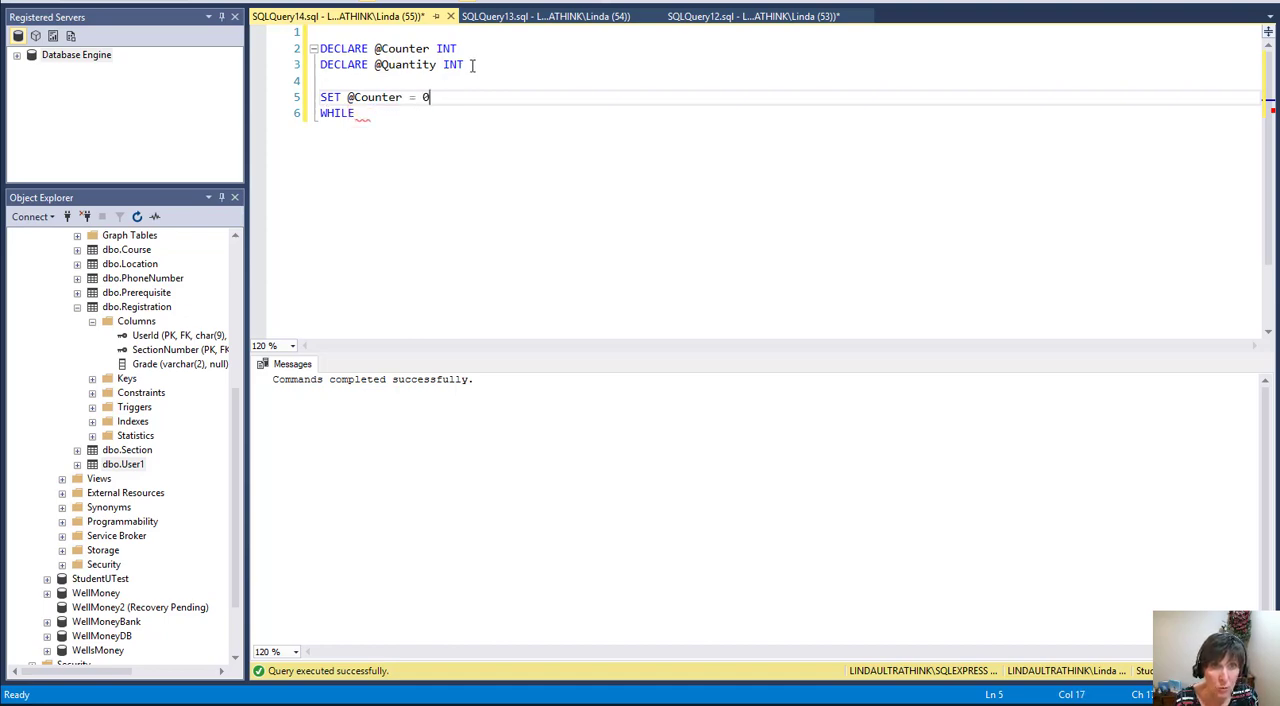
pyautogui.click(472, 64)
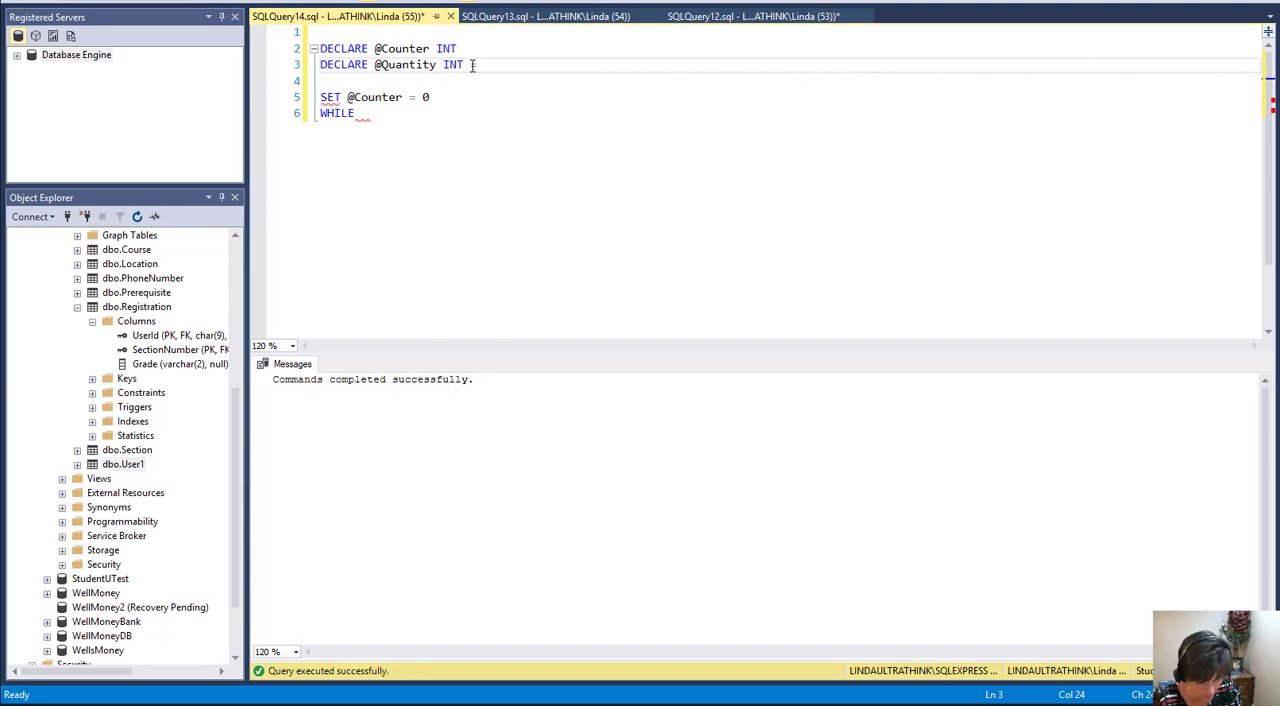
pyautogui.write('12')
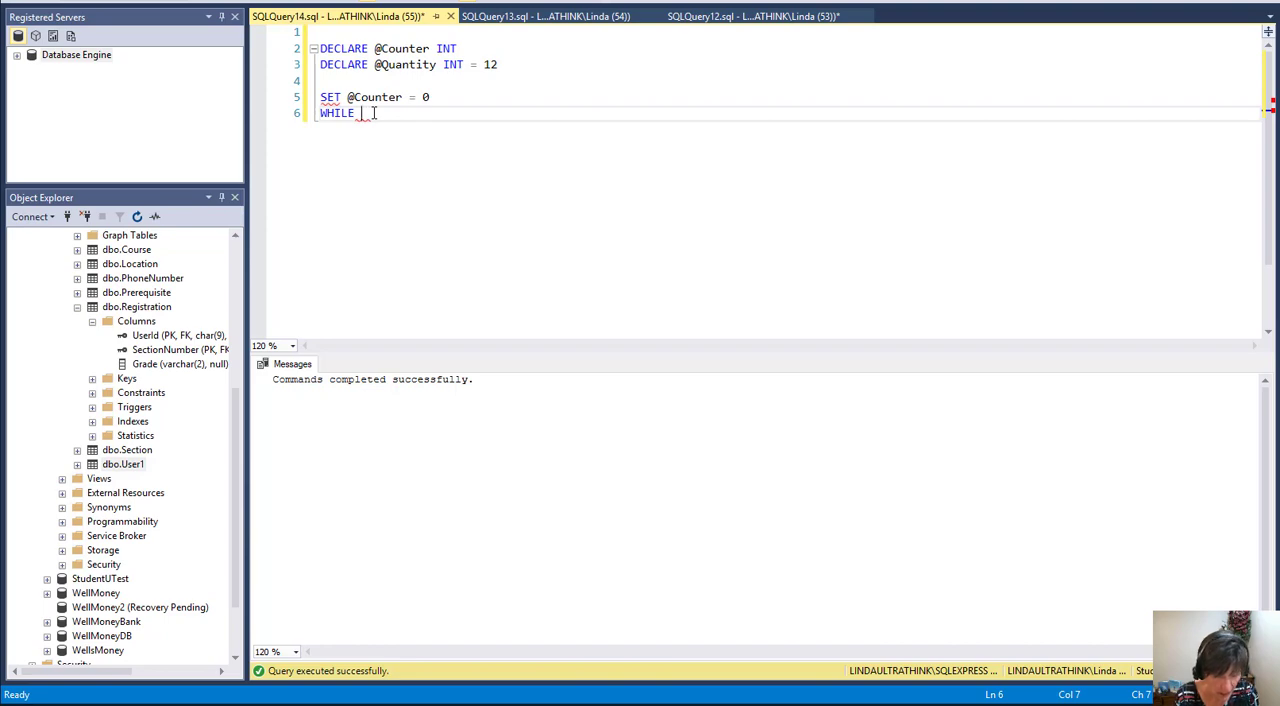
pyautogui.write('@Cou')
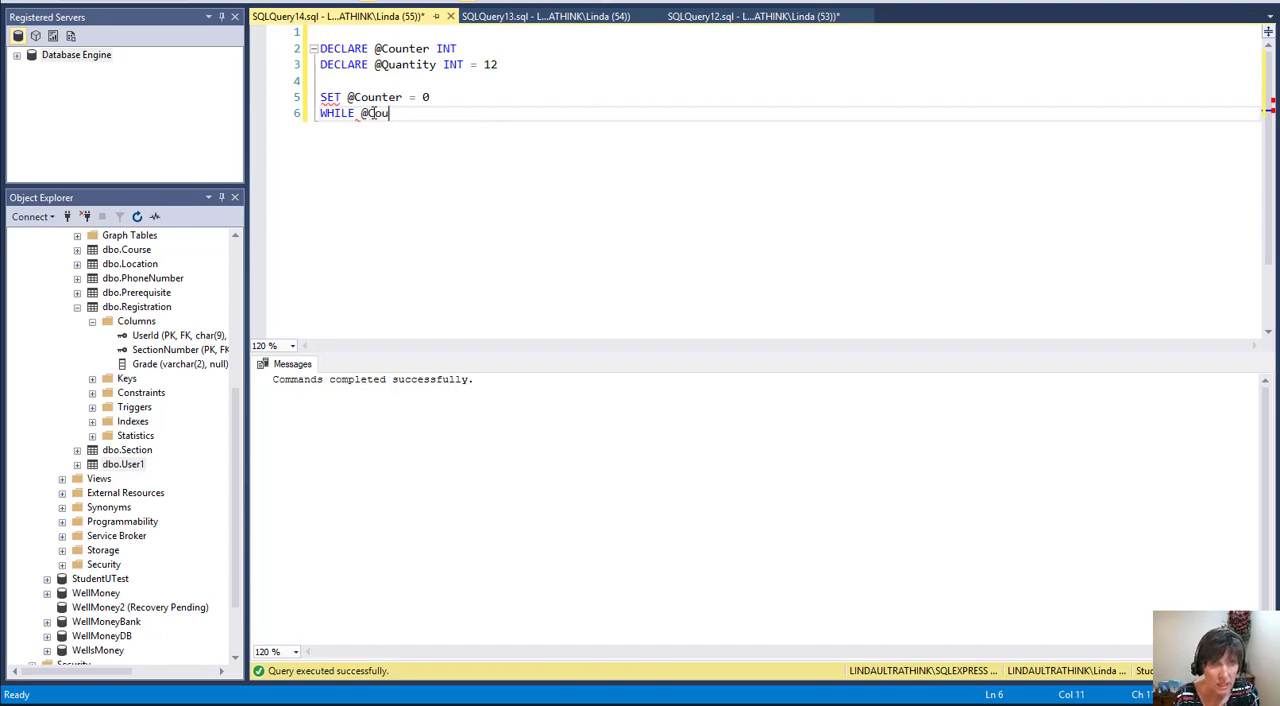
pyautogui.write('nter <')
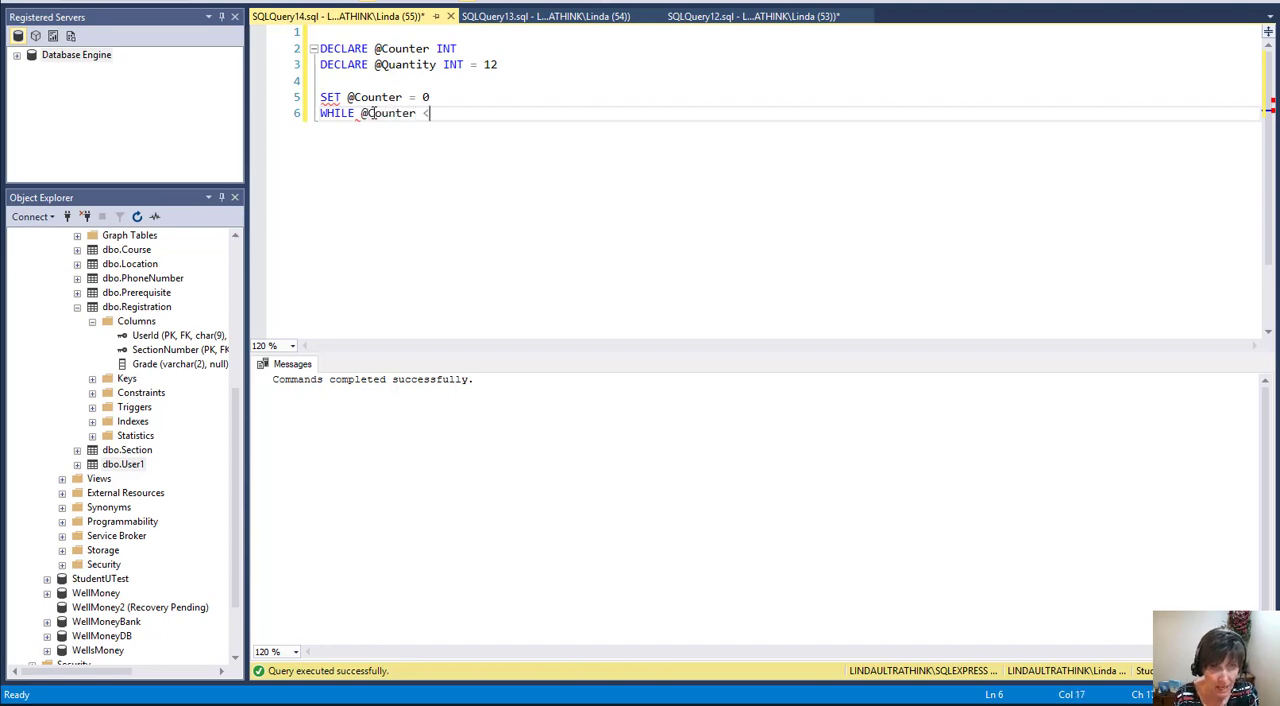
pyautogui.write('@Qu')
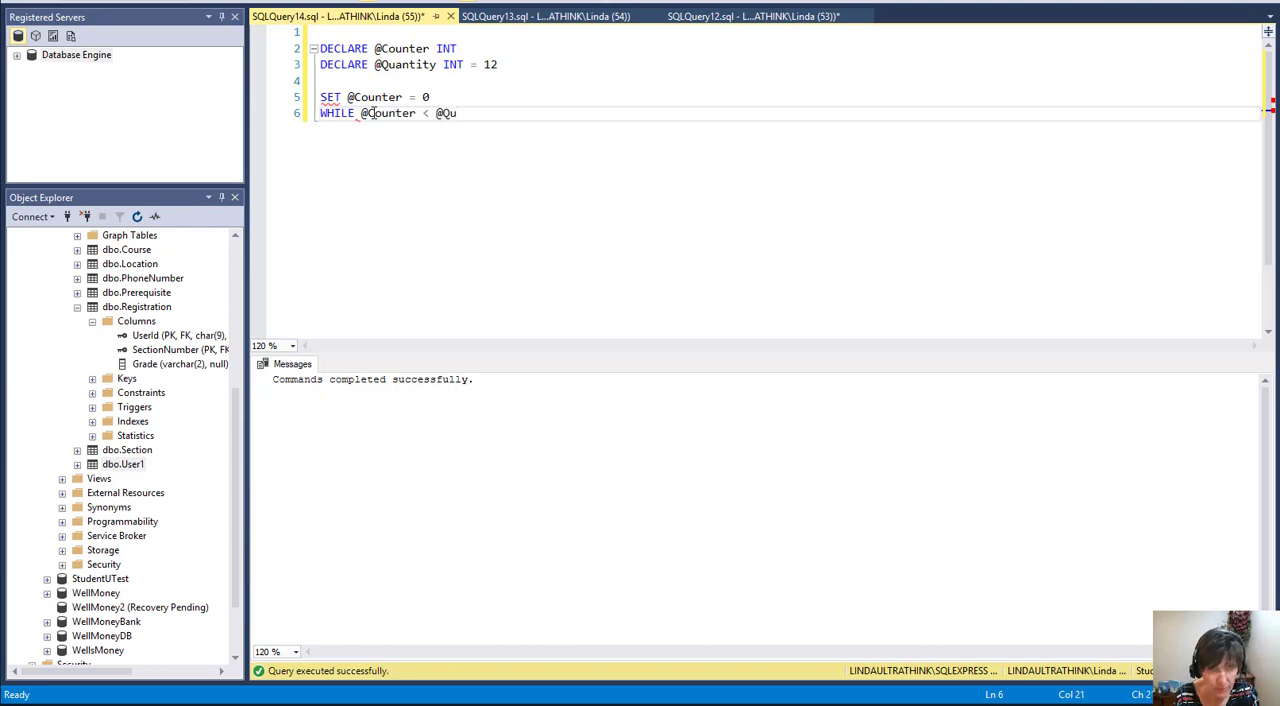
pyautogui.write('antity')
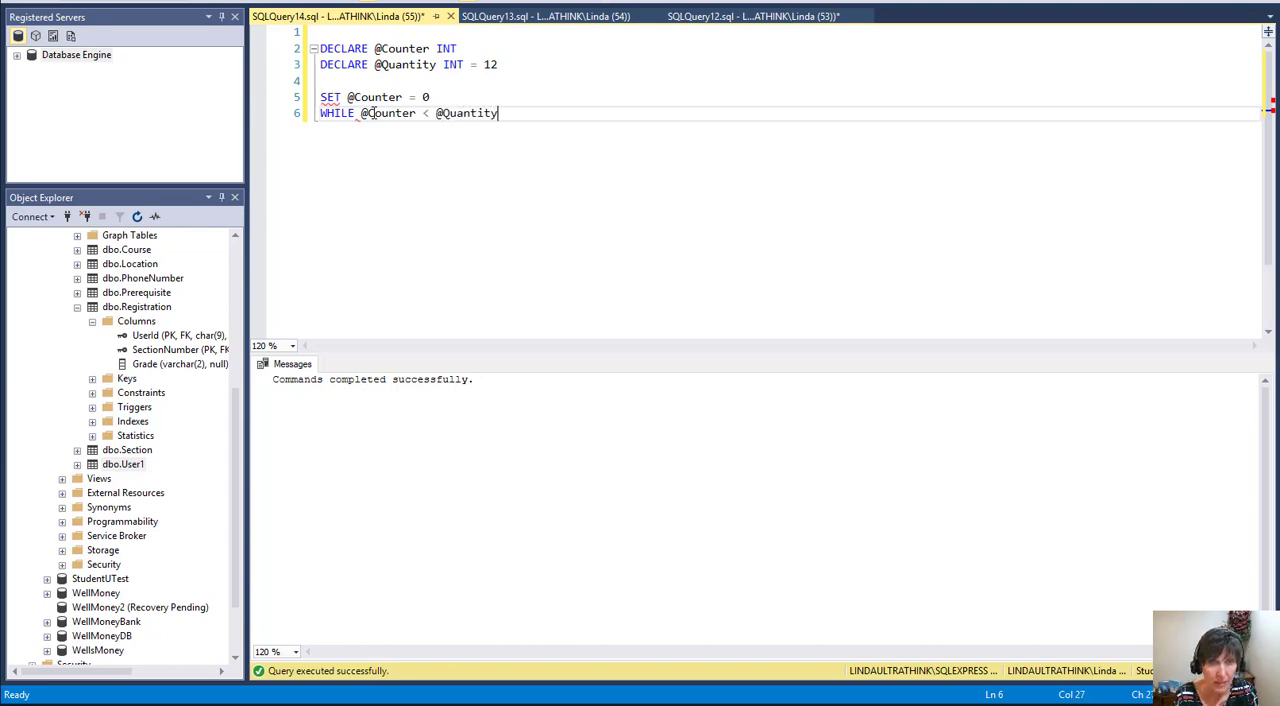
# Add a BEGIN…END block under the WHILE line with a blank body line
pyautogui.press('Return')
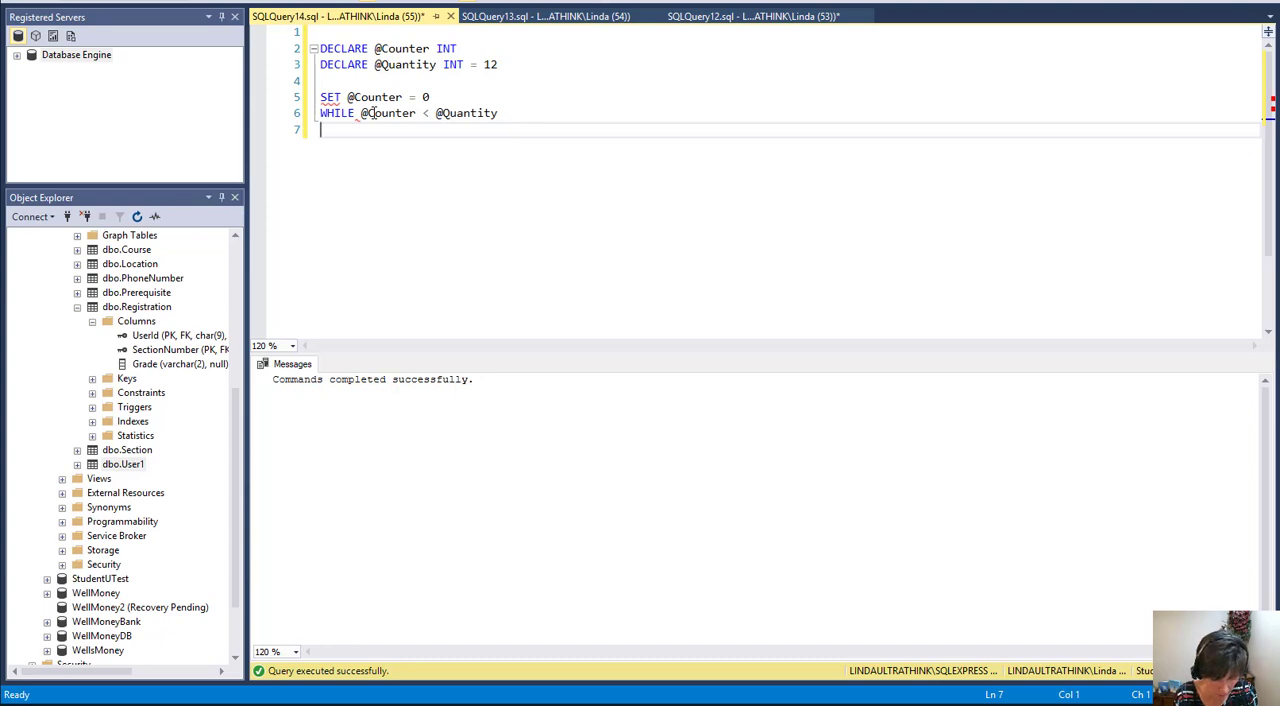
pyautogui.write('BE')
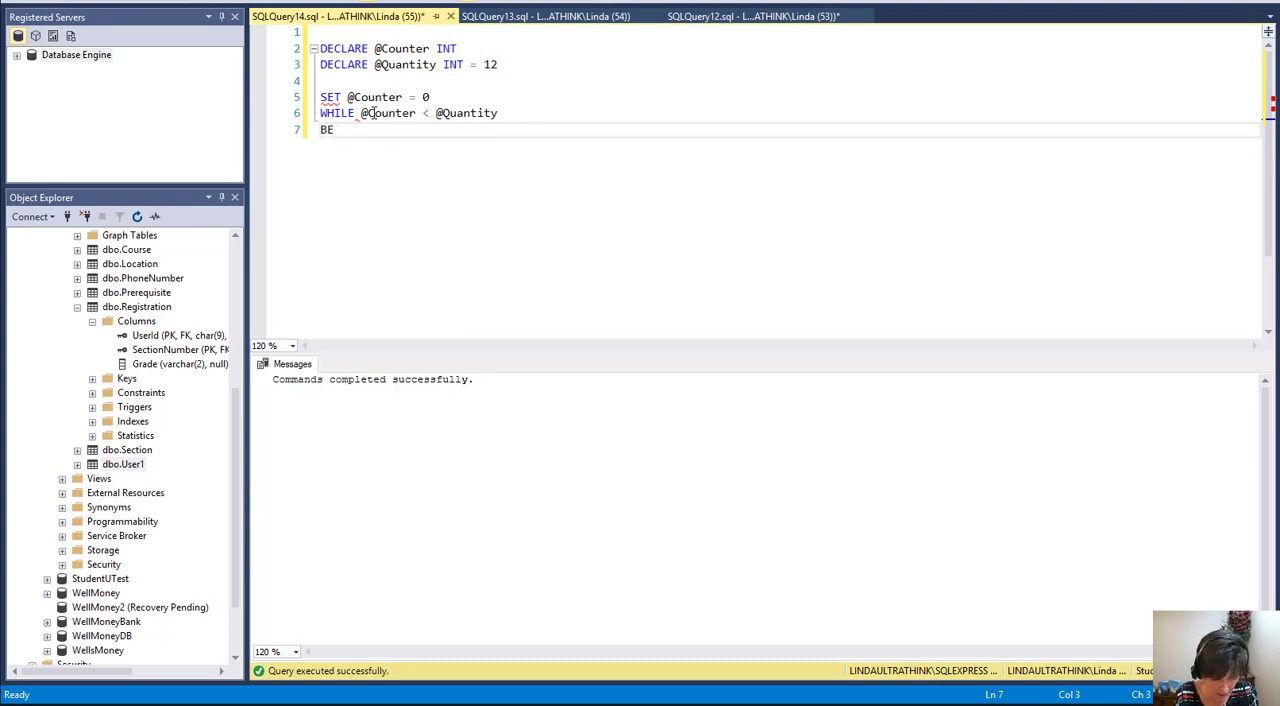
pyautogui.write('GIN')
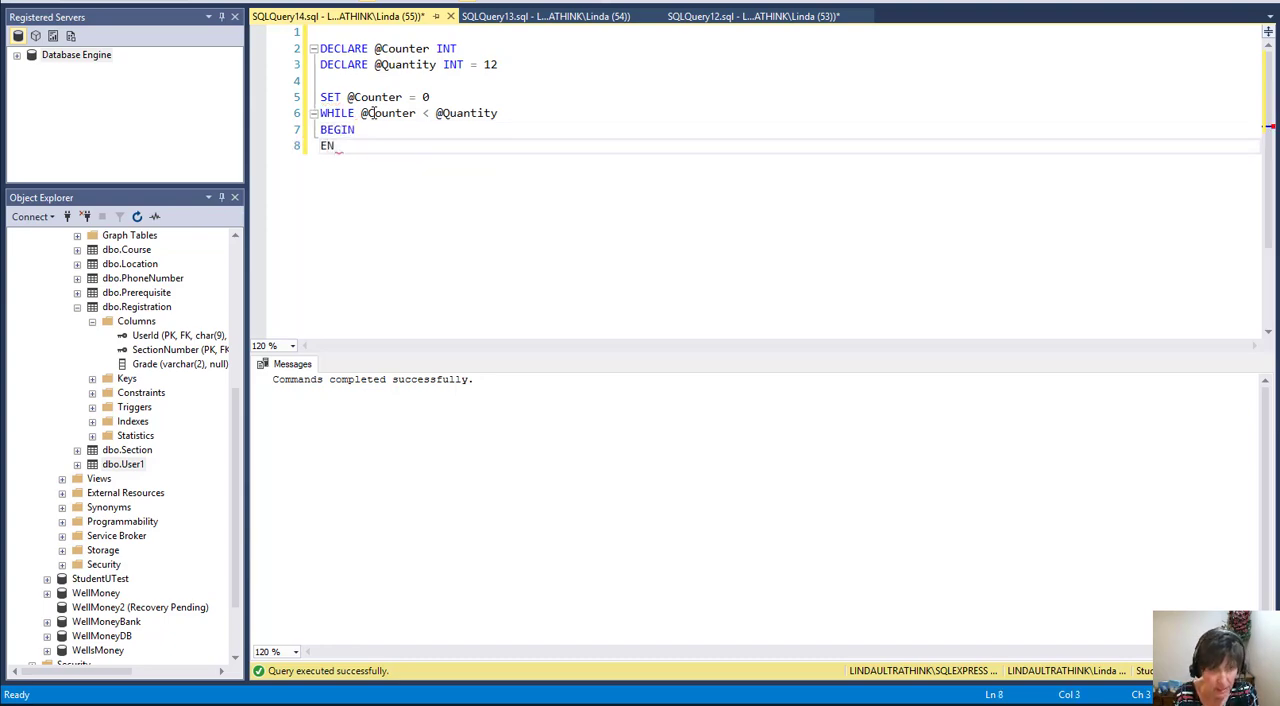
pyautogui.write('D')
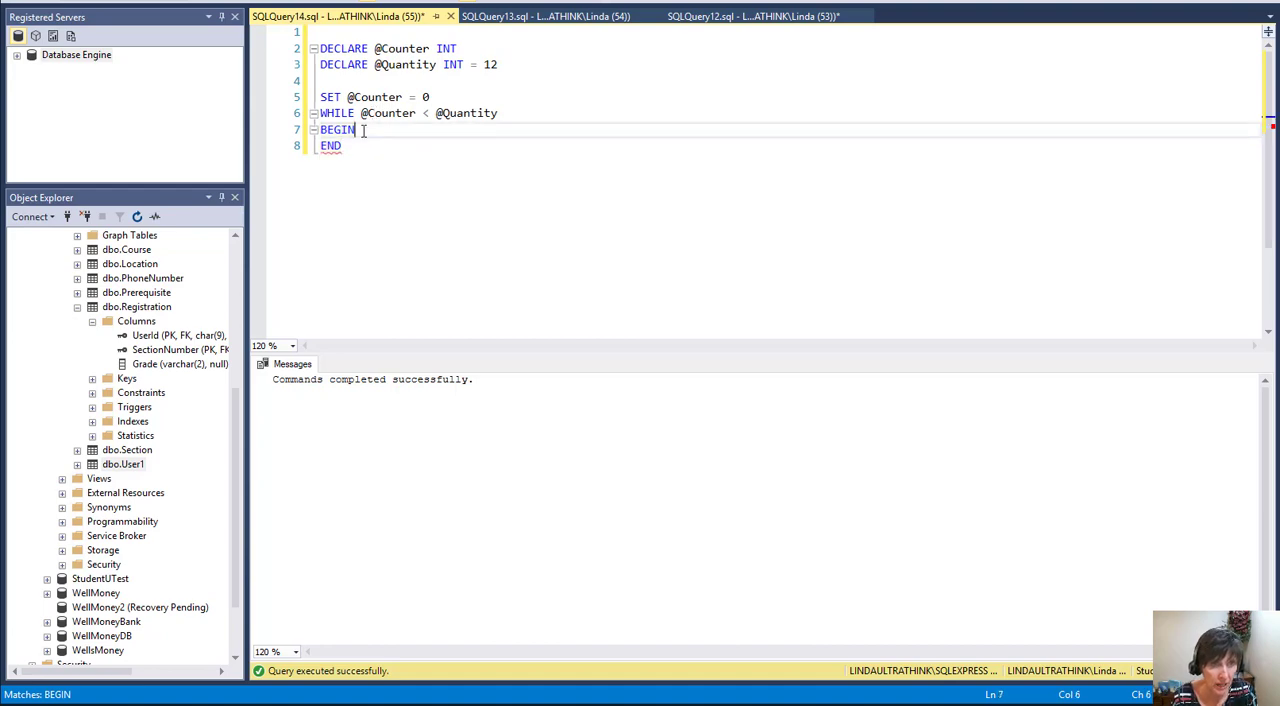
pyautogui.press('Return')
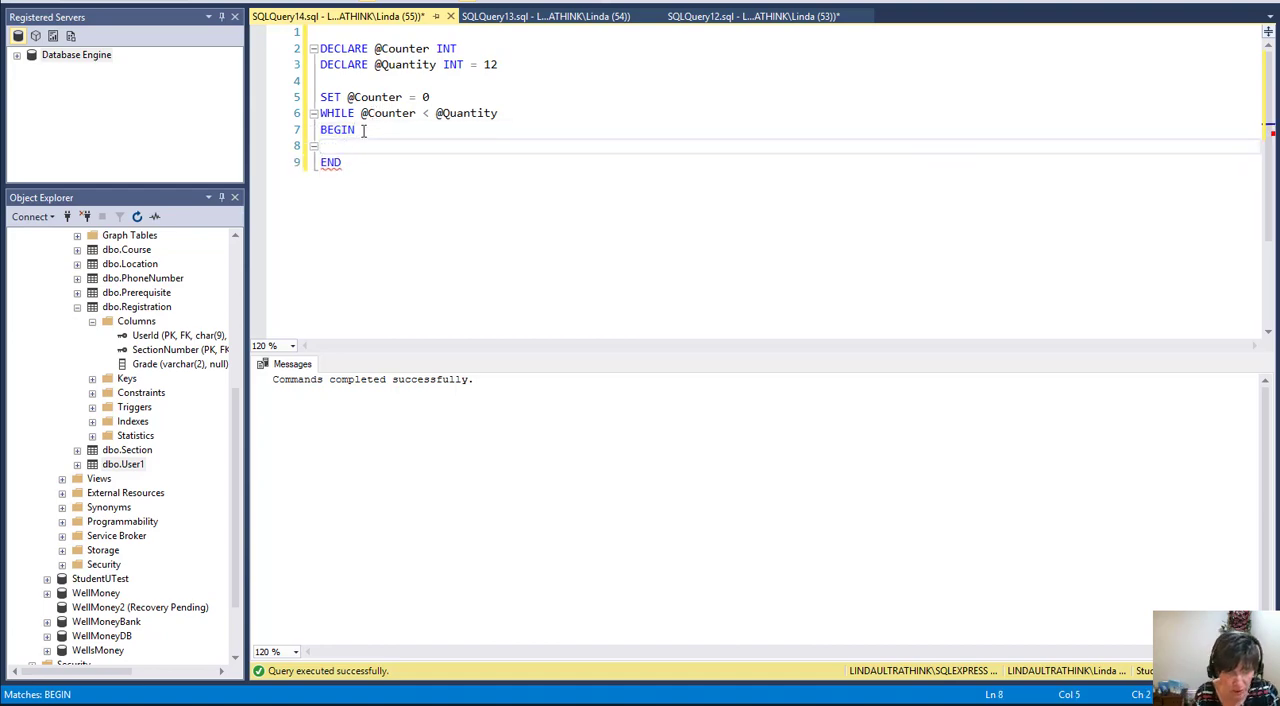
pyautogui.write('PR')
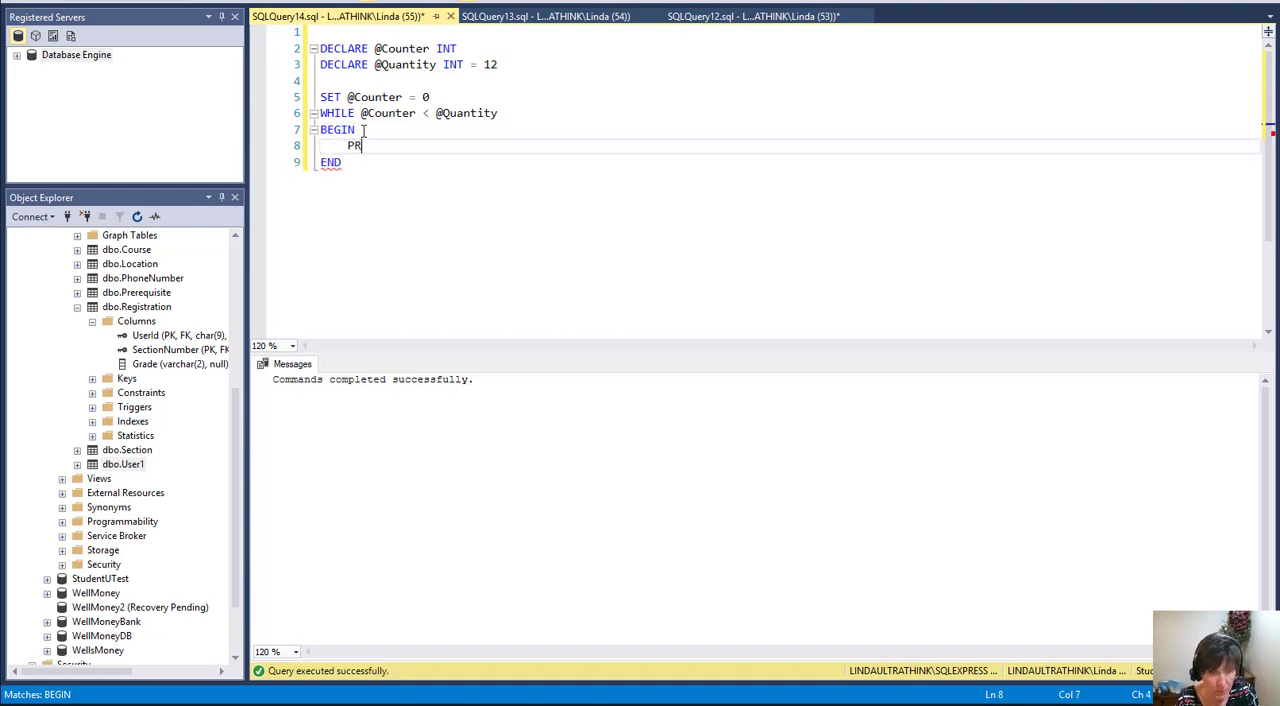
pyautogui.write('INT')
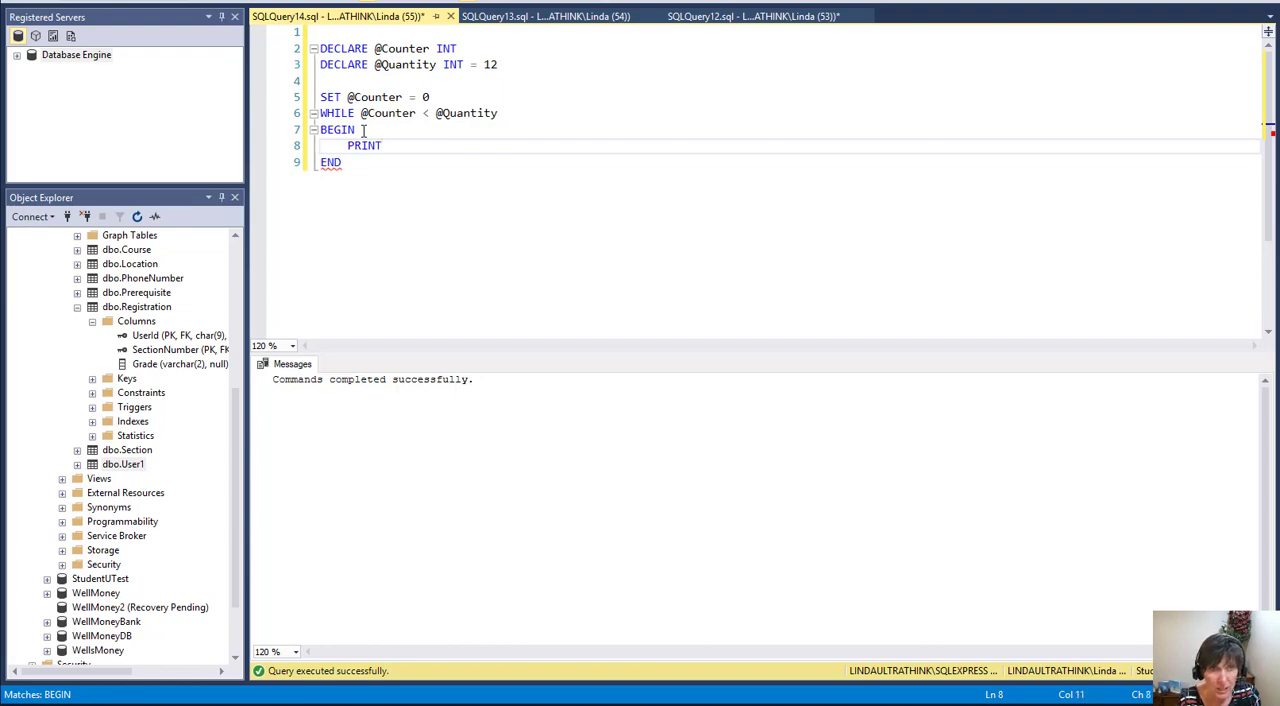
pyautogui.write("'Ther")
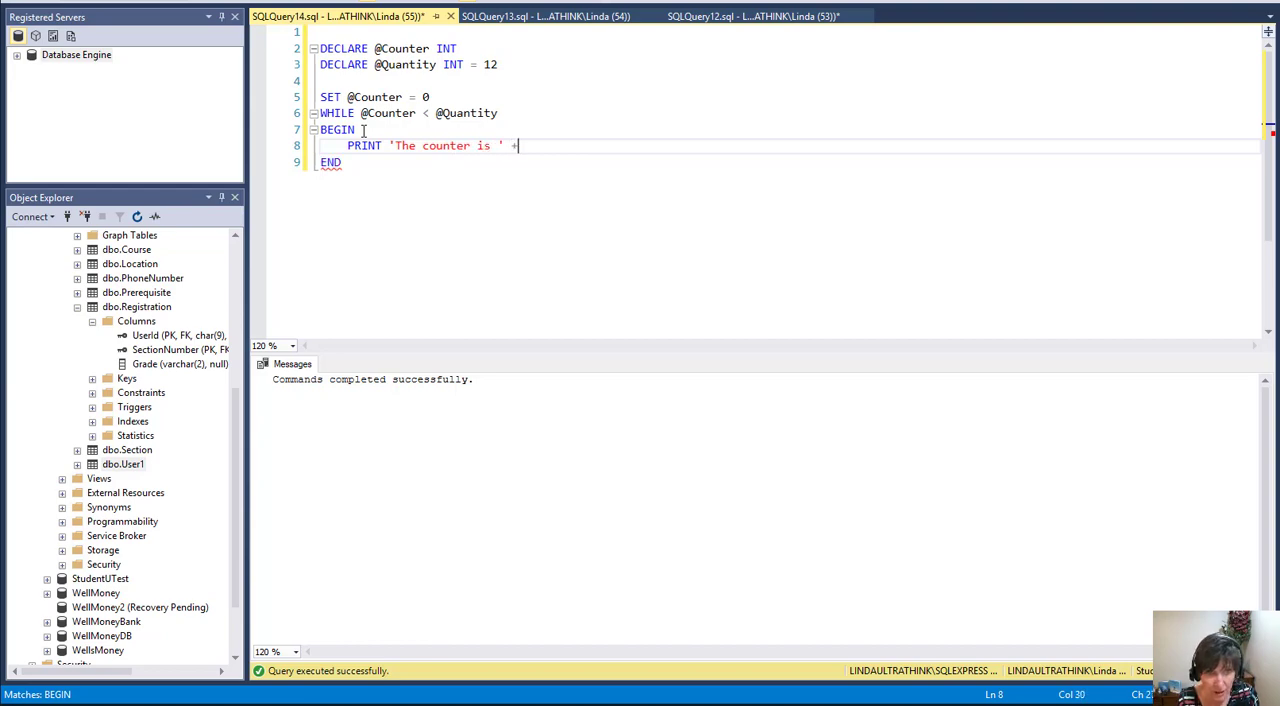
pyautogui.write('C')
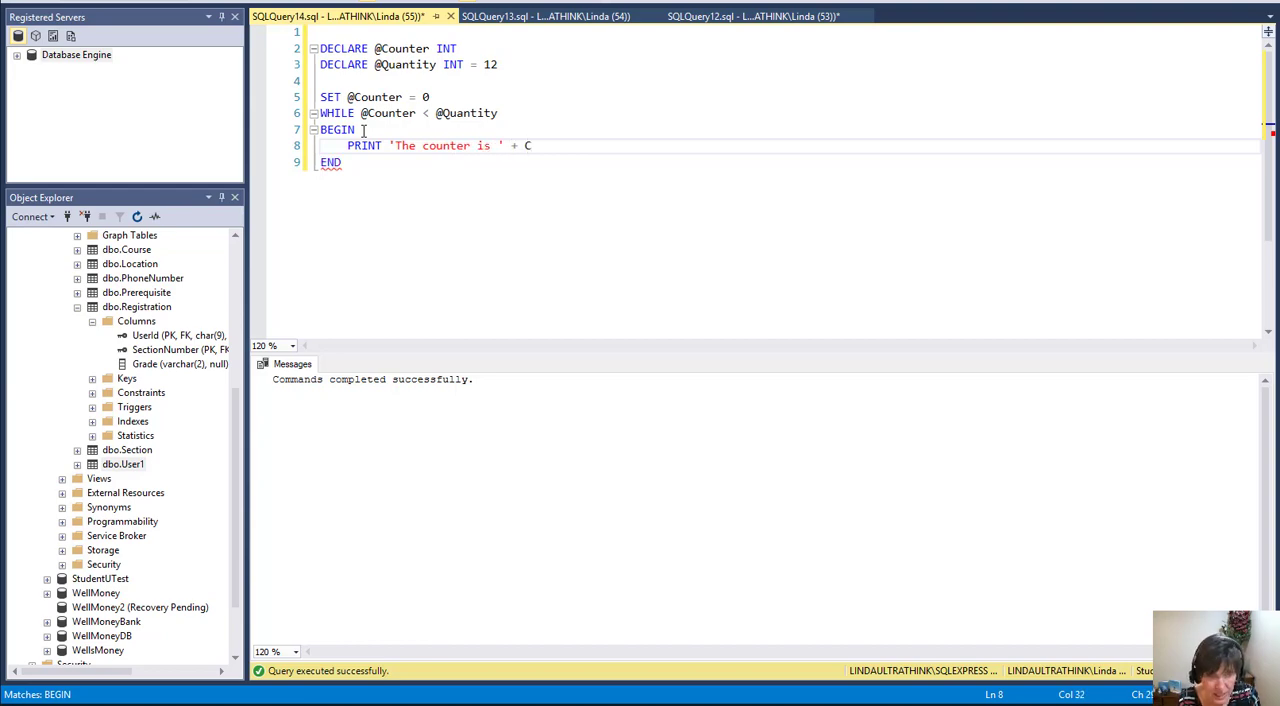
pyautogui.write('AST(')
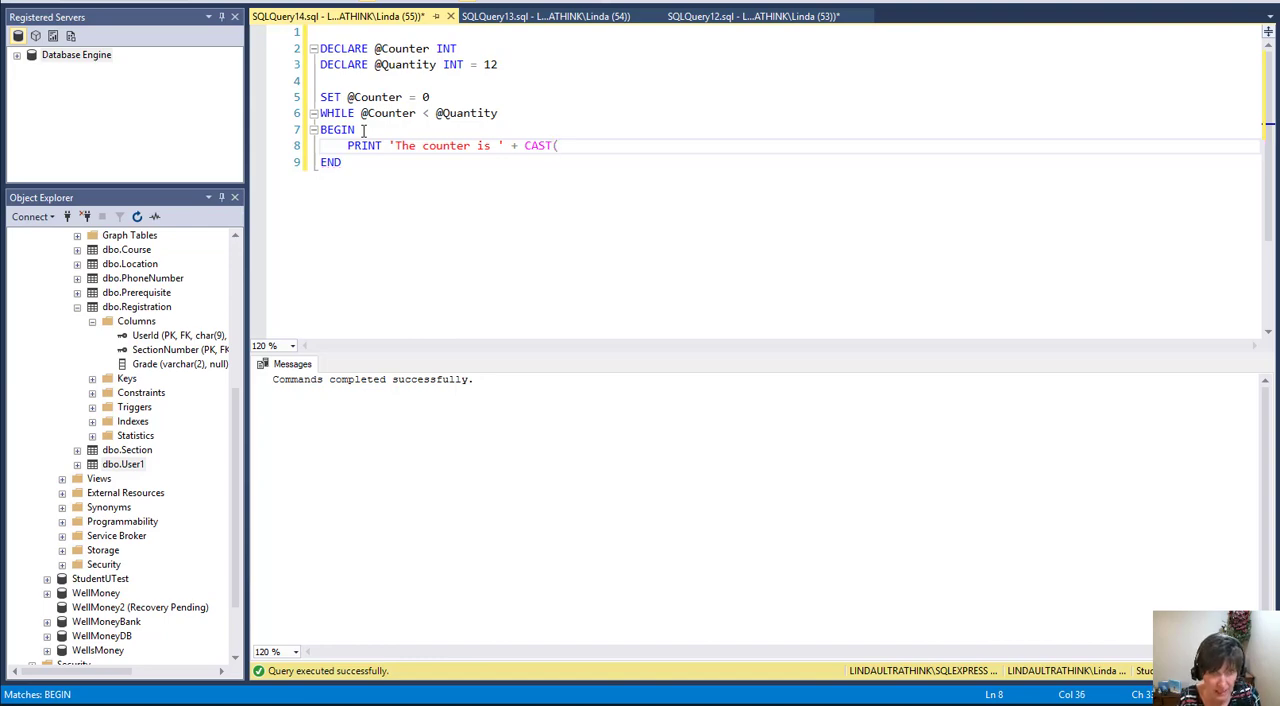
pyautogui.write('@')
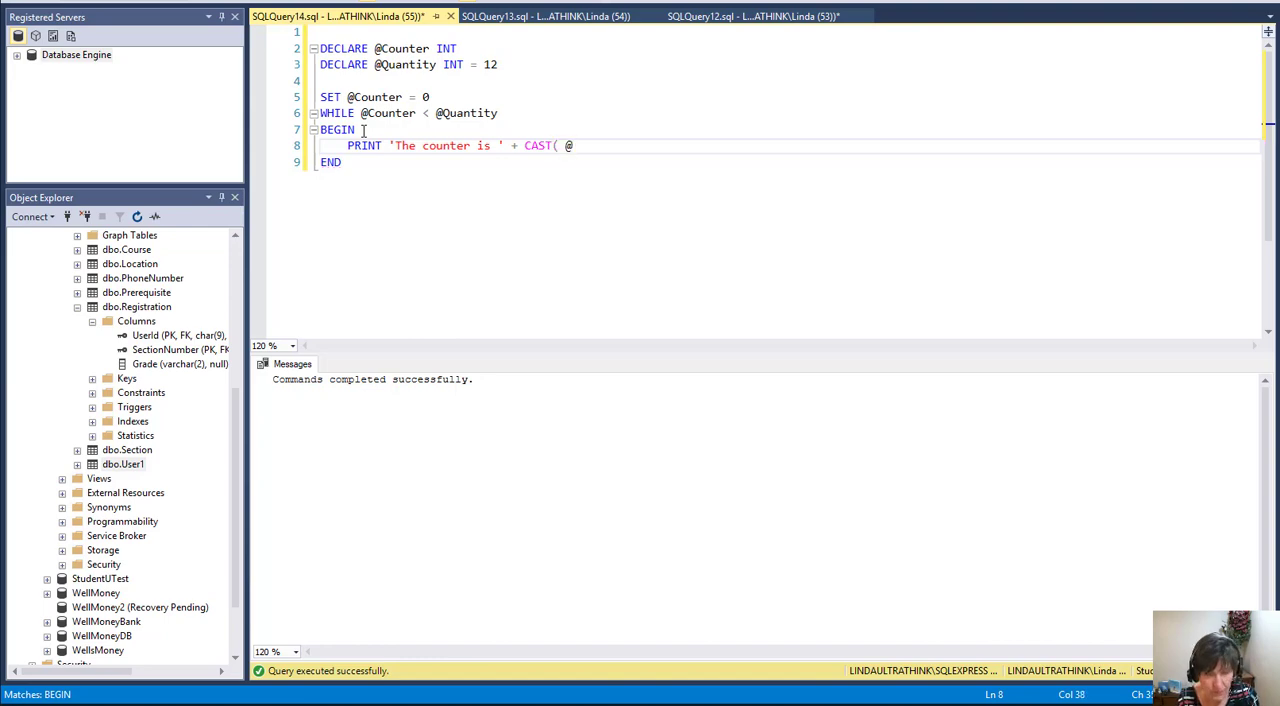
pyautogui.write('Counter')
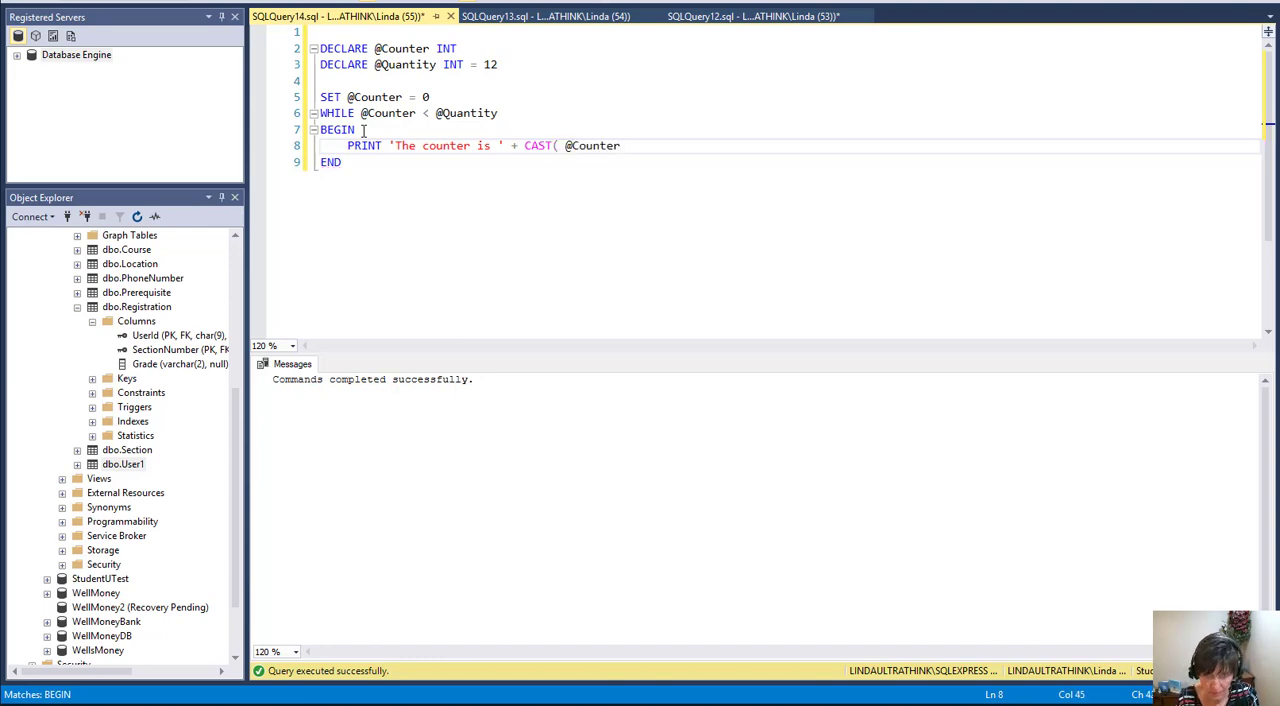
pyautogui.write('AS VAR')
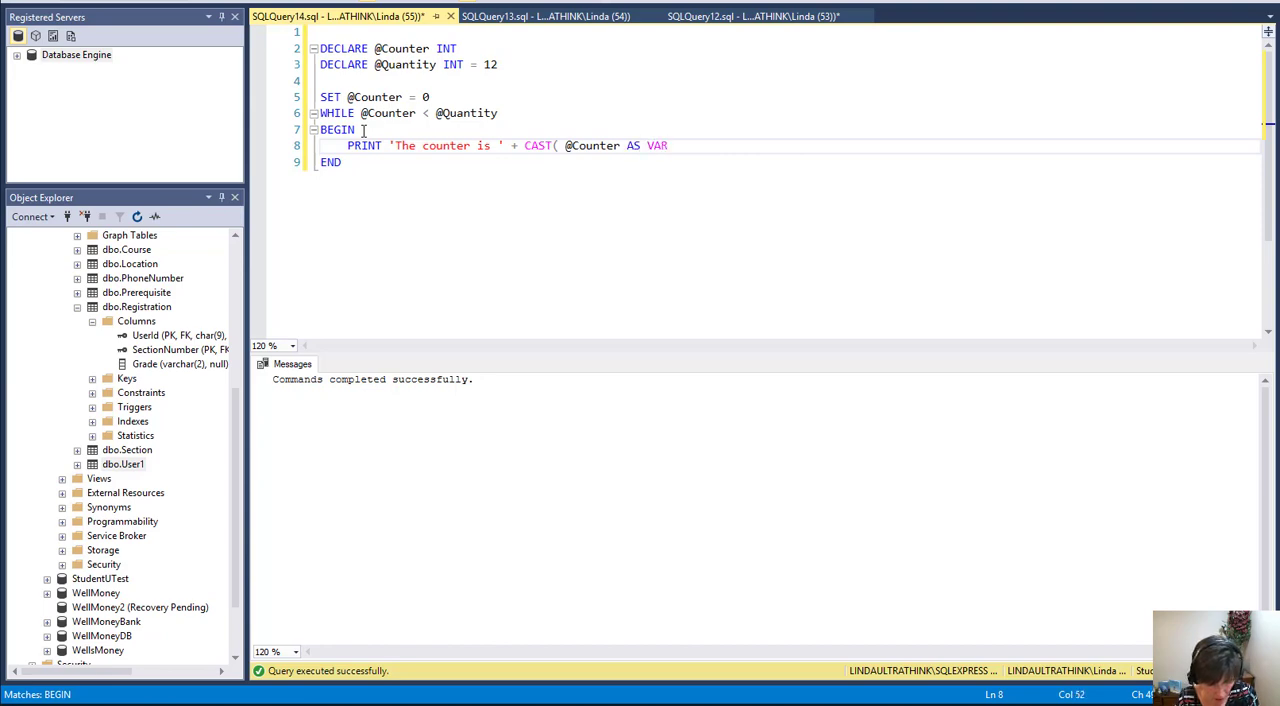
pyautogui.write('CHAR)')
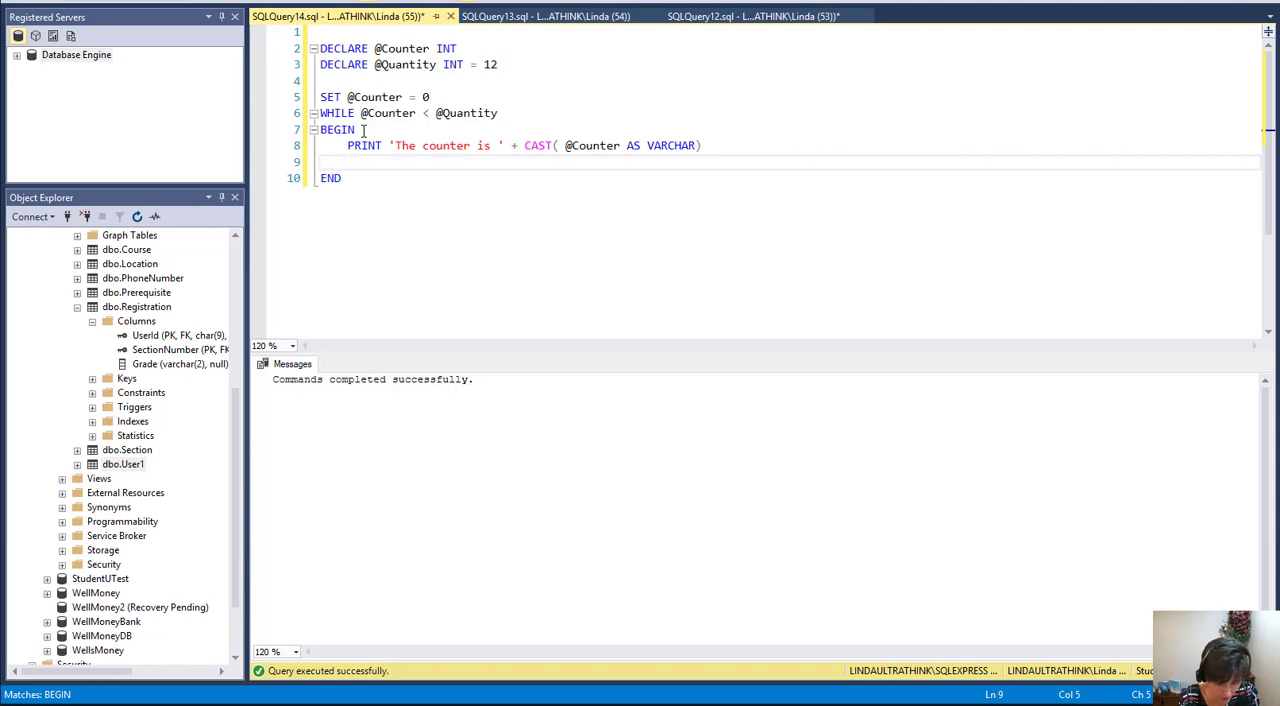
pyautogui.write('@')
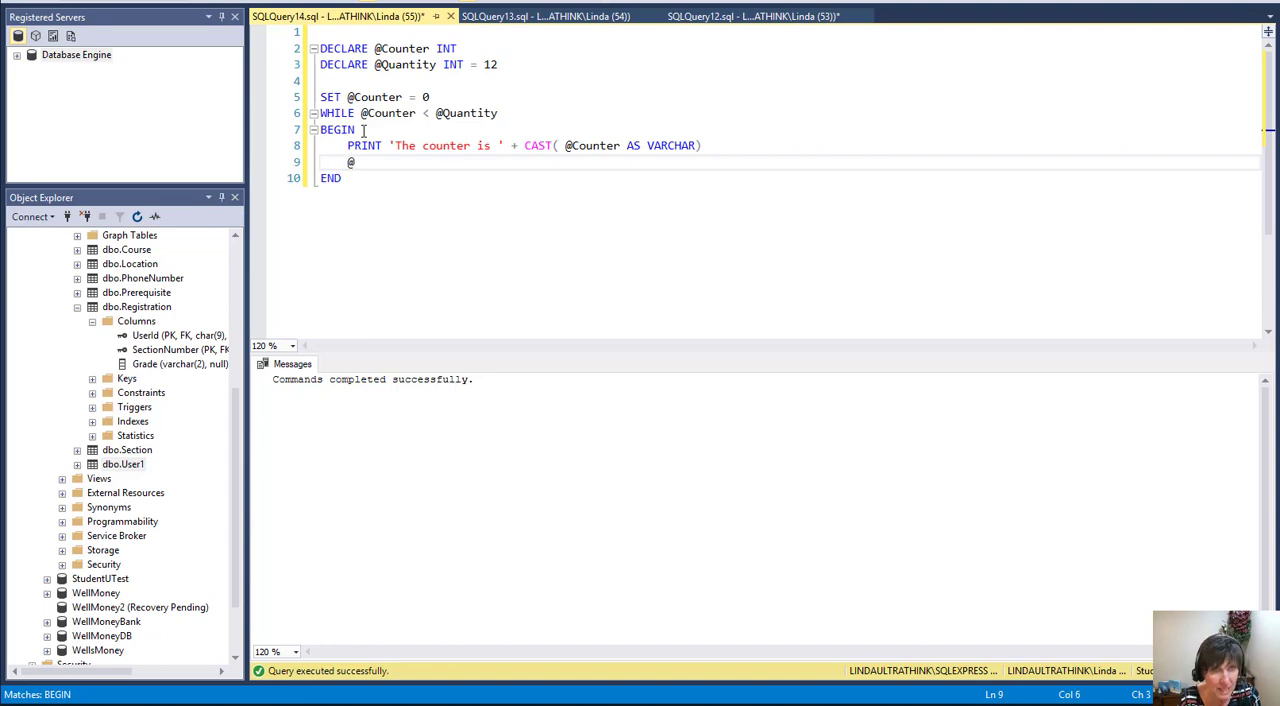
pyautogui.write('Counter')
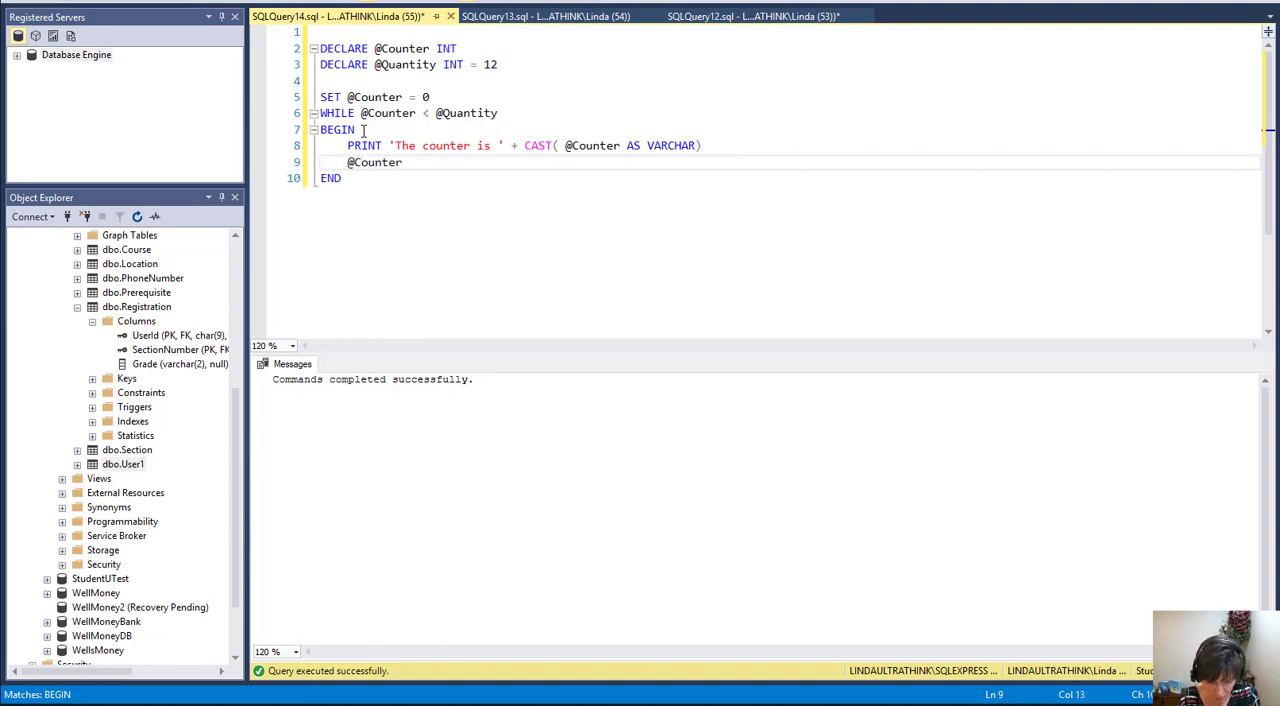
pyautogui.write('= @')
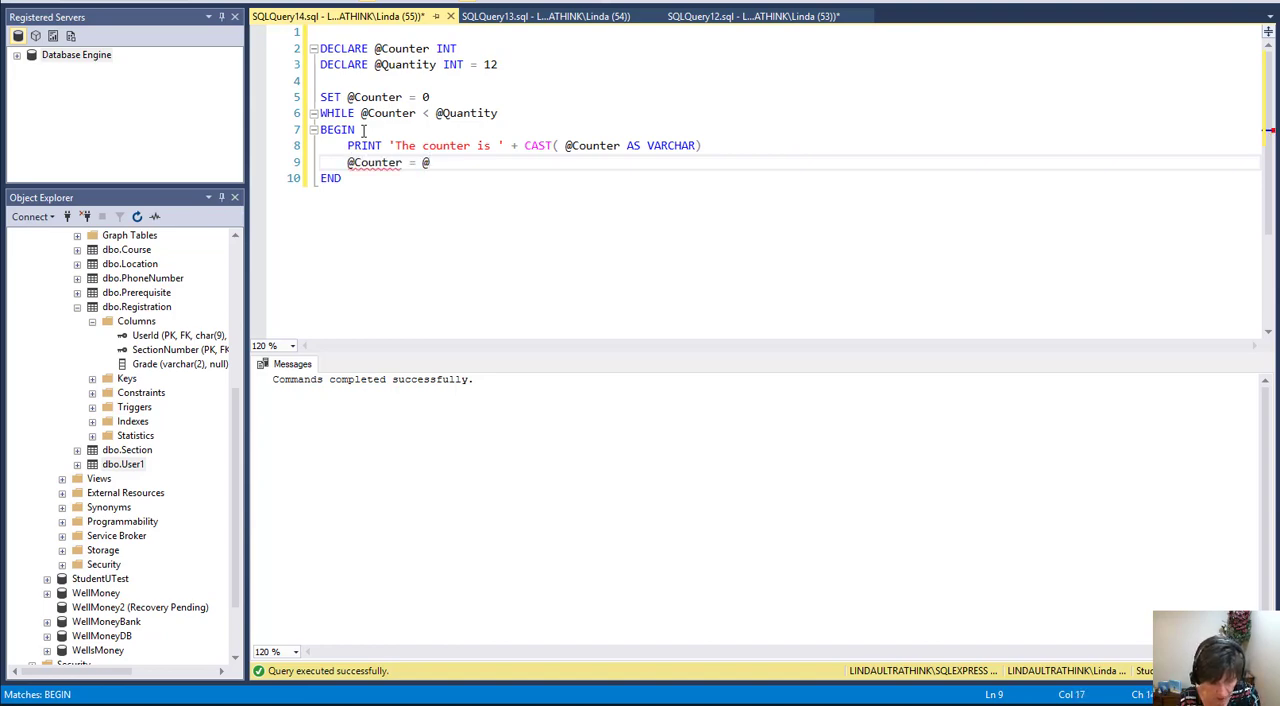
pyautogui.write('Counter')
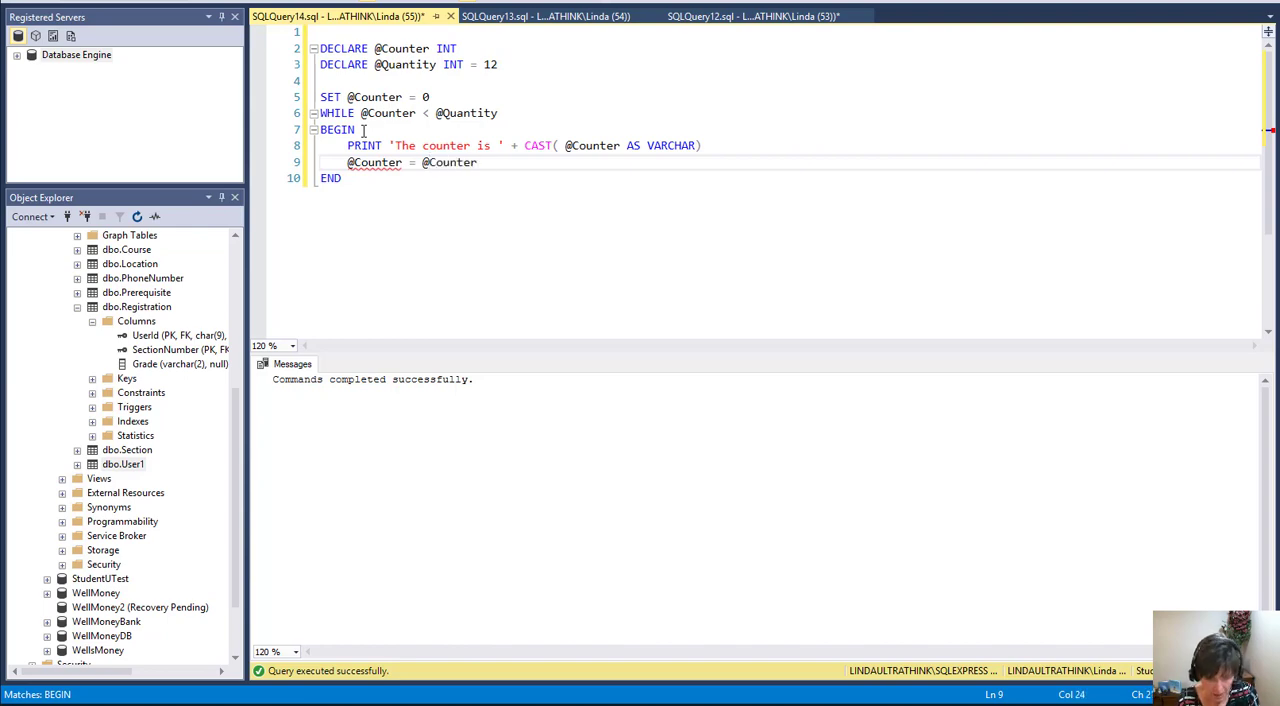
pyautogui.write('+1')
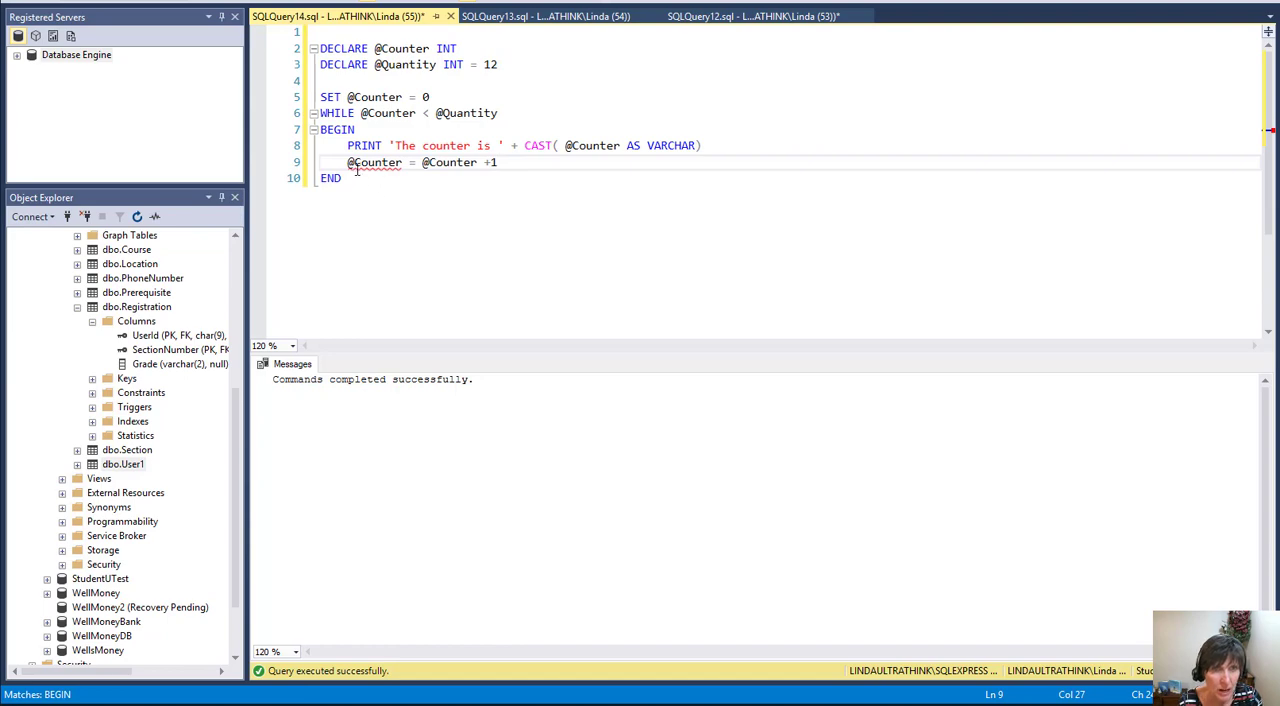
pyautogui.click(350, 162)
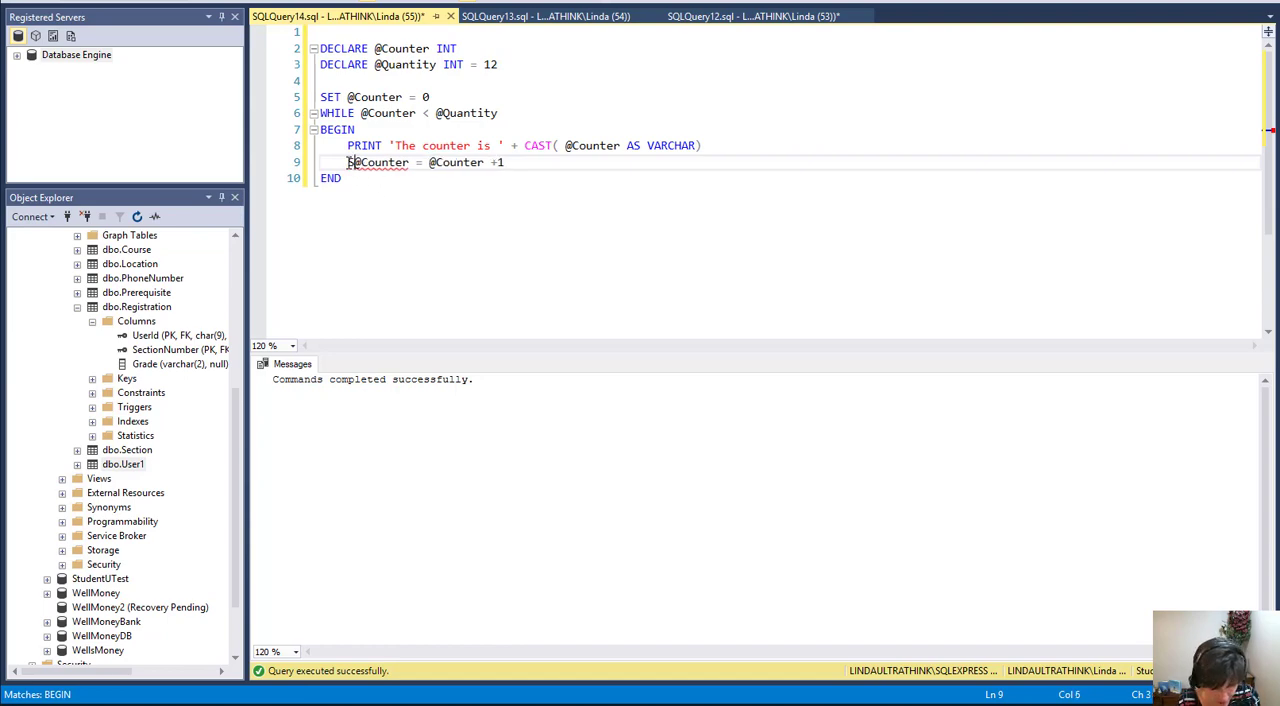
pyautogui.write('SET')
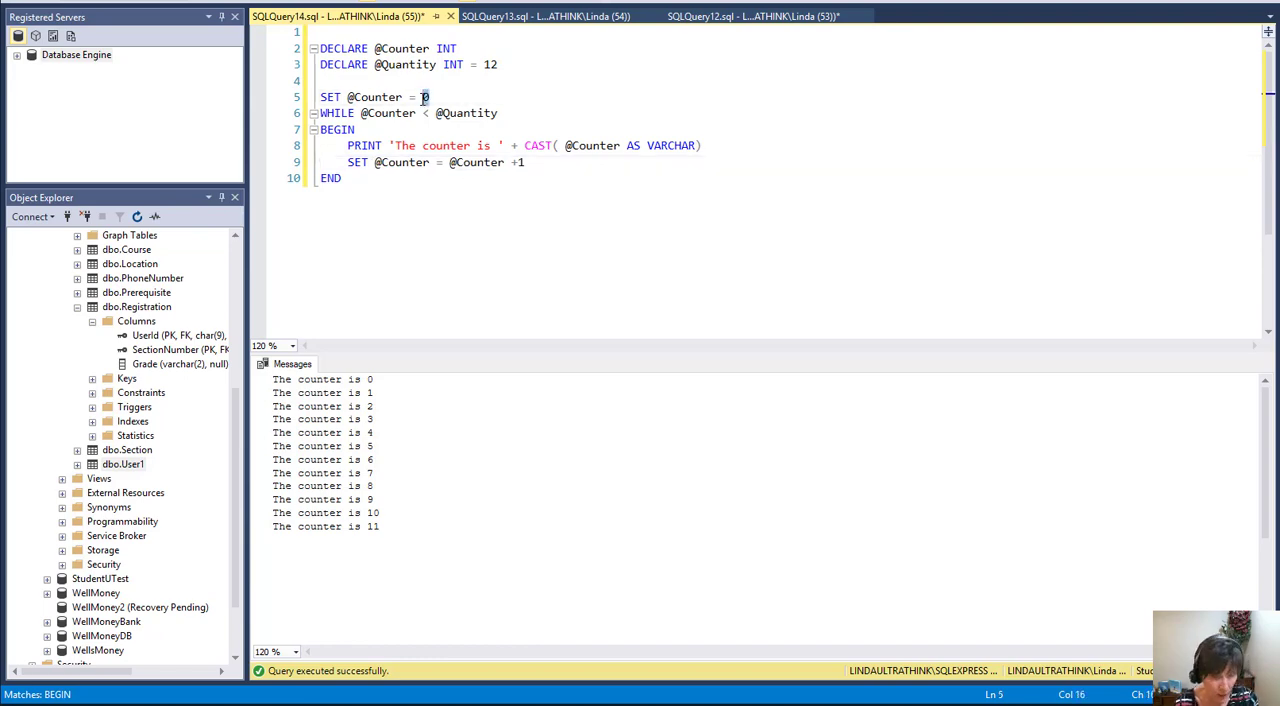
pyautogui.write('1')
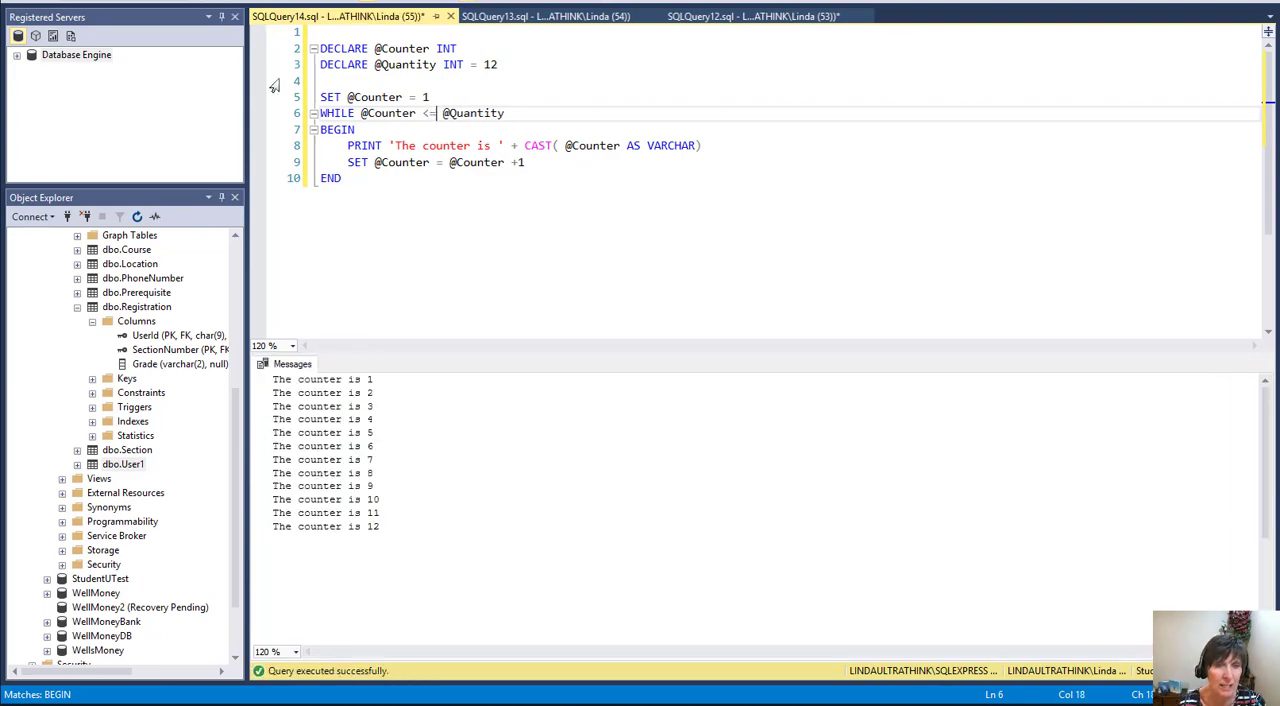
pyautogui.moveTo(350, 568)
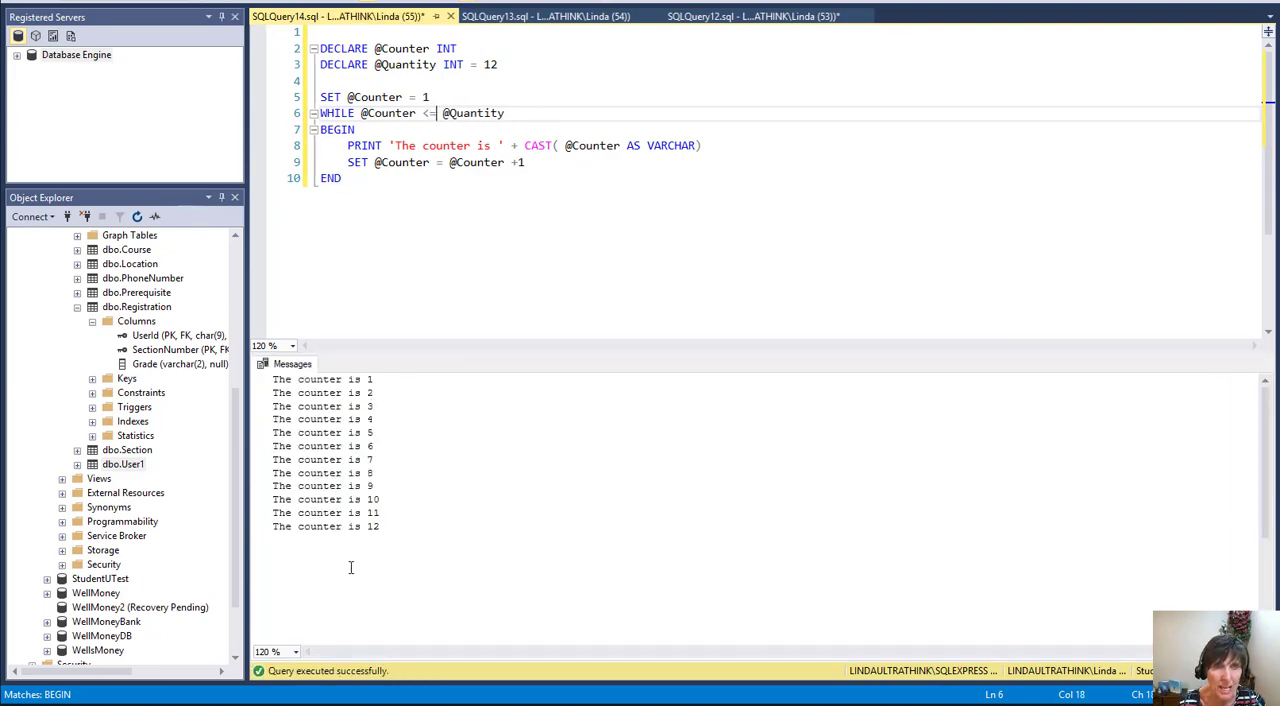
pyautogui.moveTo(630, 32)
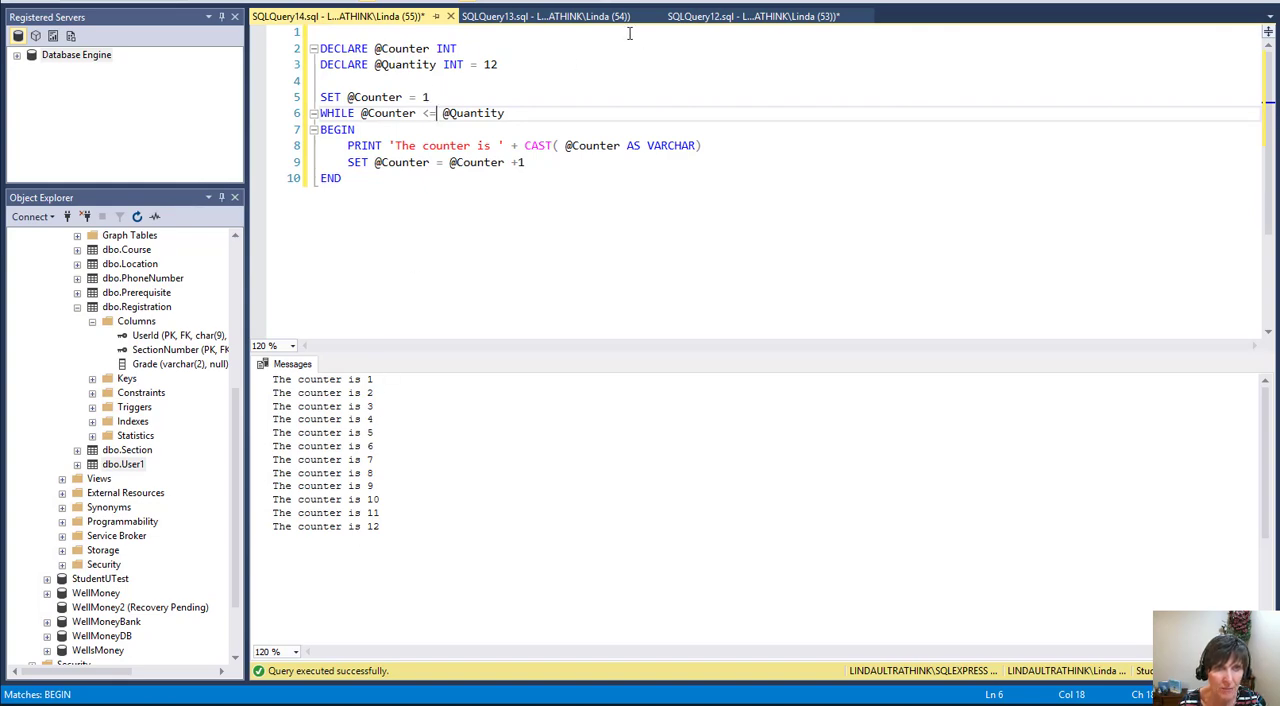